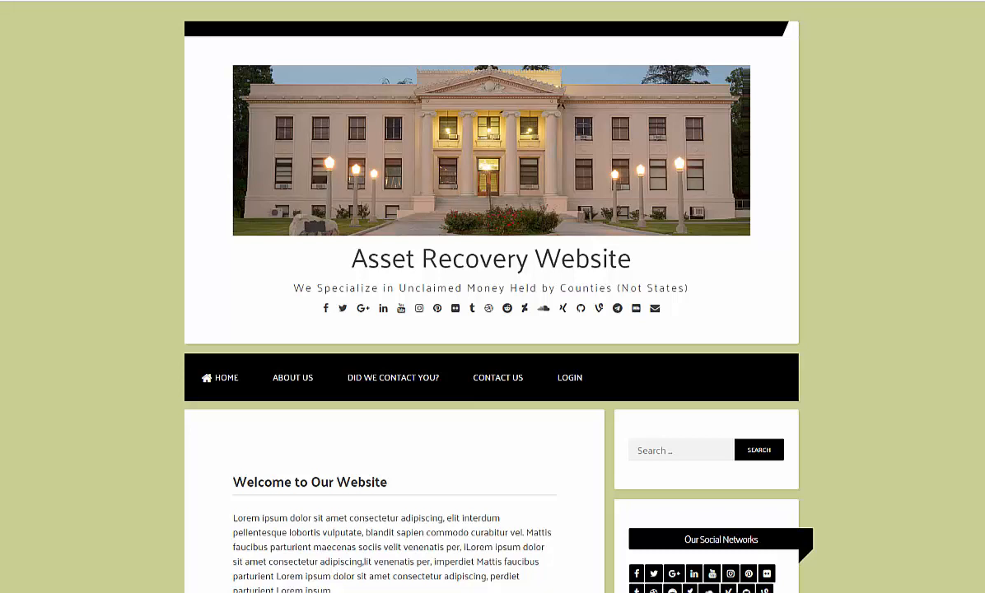
mouse_move(548, 147)
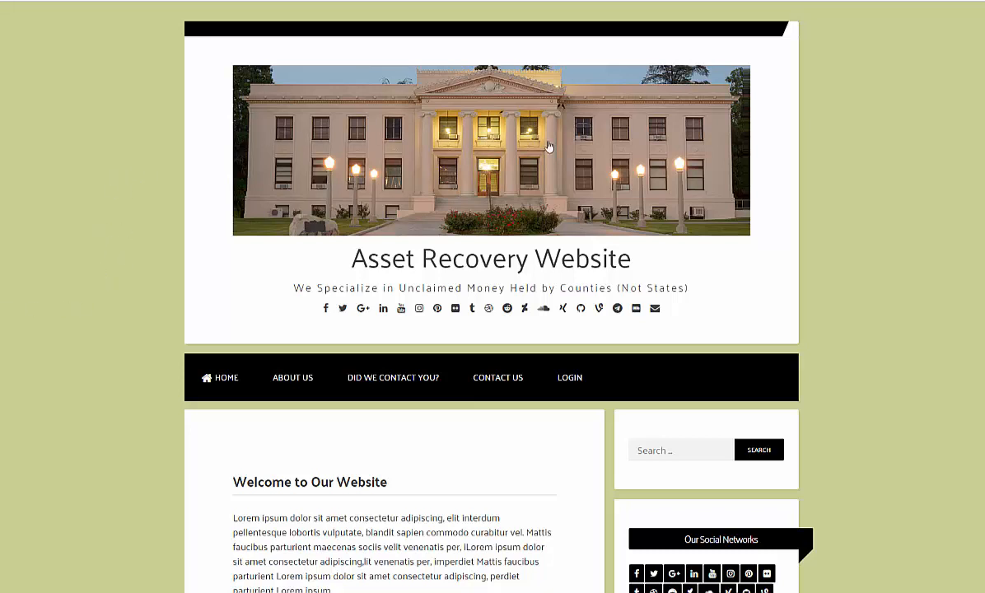
mouse_move(325, 308)
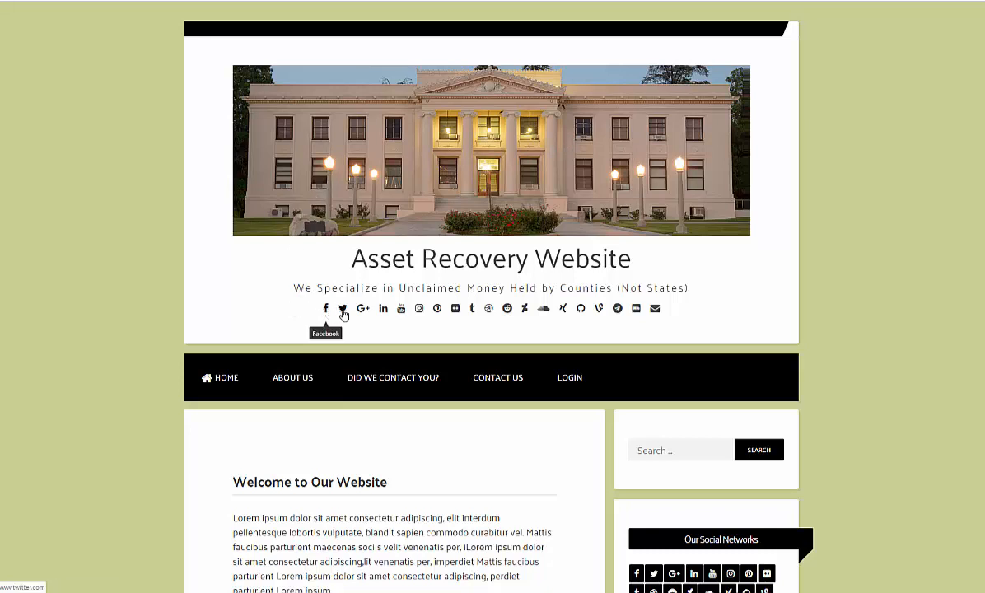
mouse_move(488, 313)
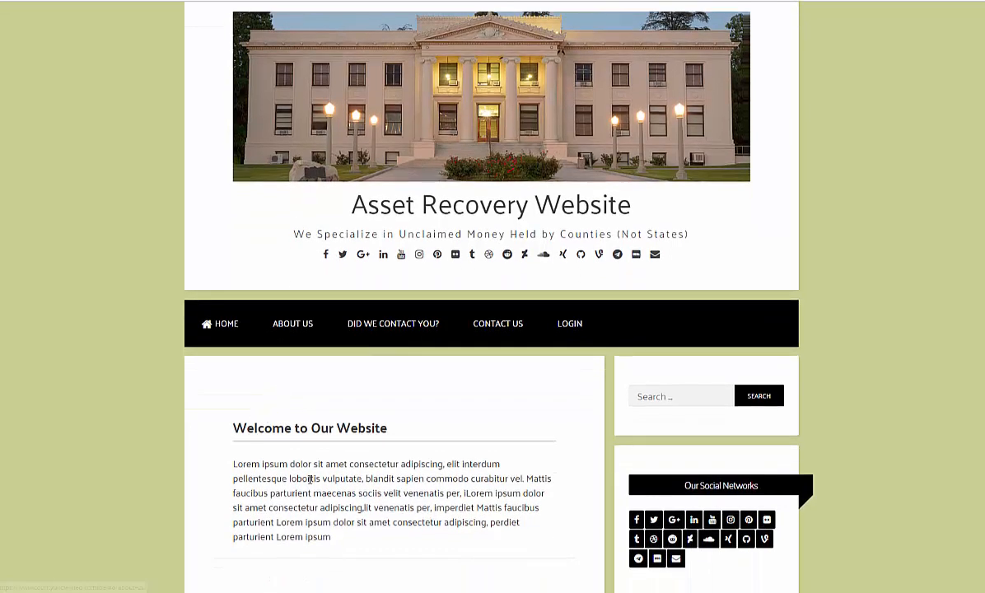
mouse_move(569, 324)
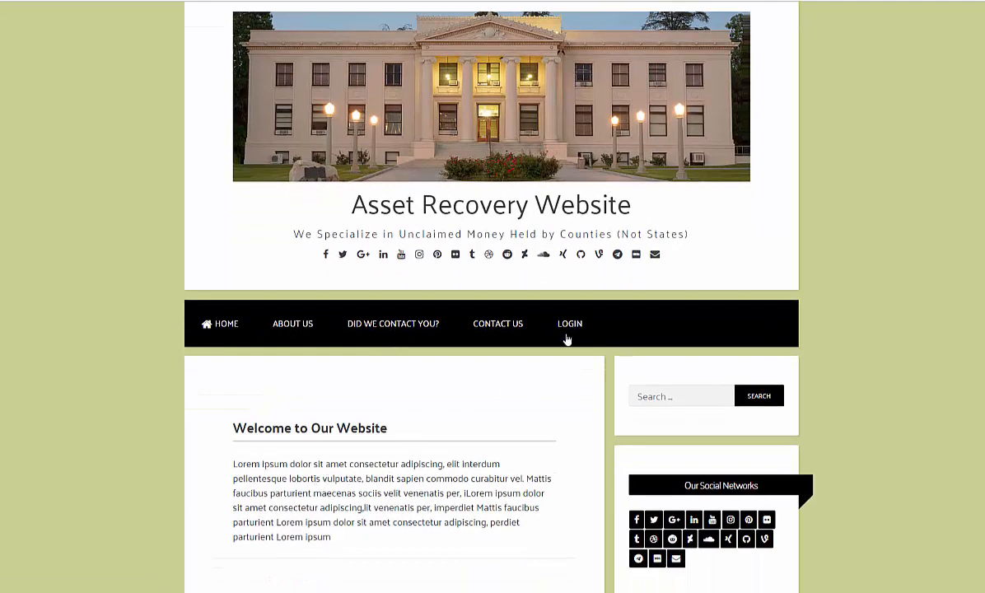
- Log in to the Asset Recovery Website admin with Remember Me ticked
left_click(569, 323)
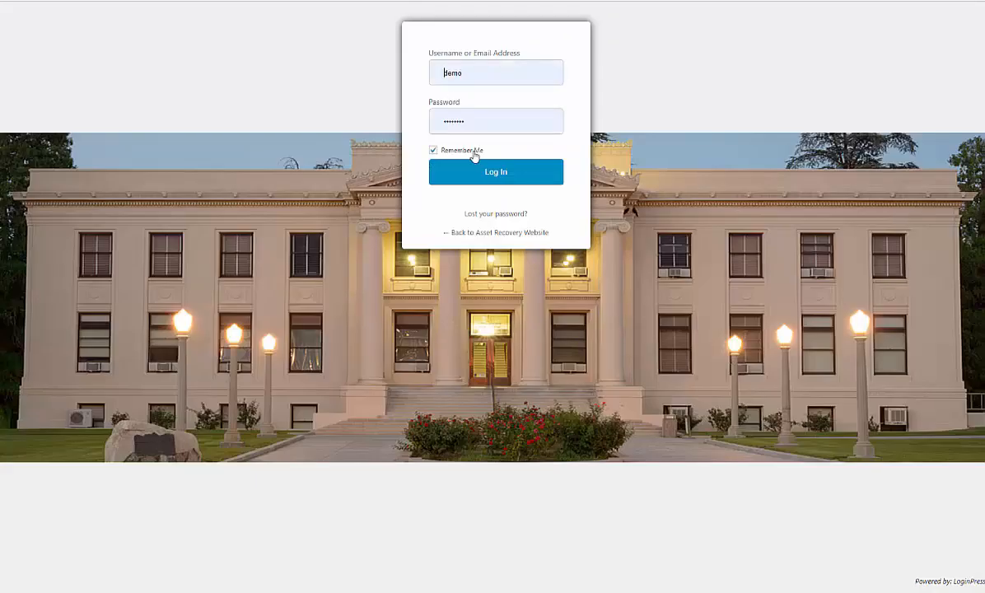
left_click(495, 172)
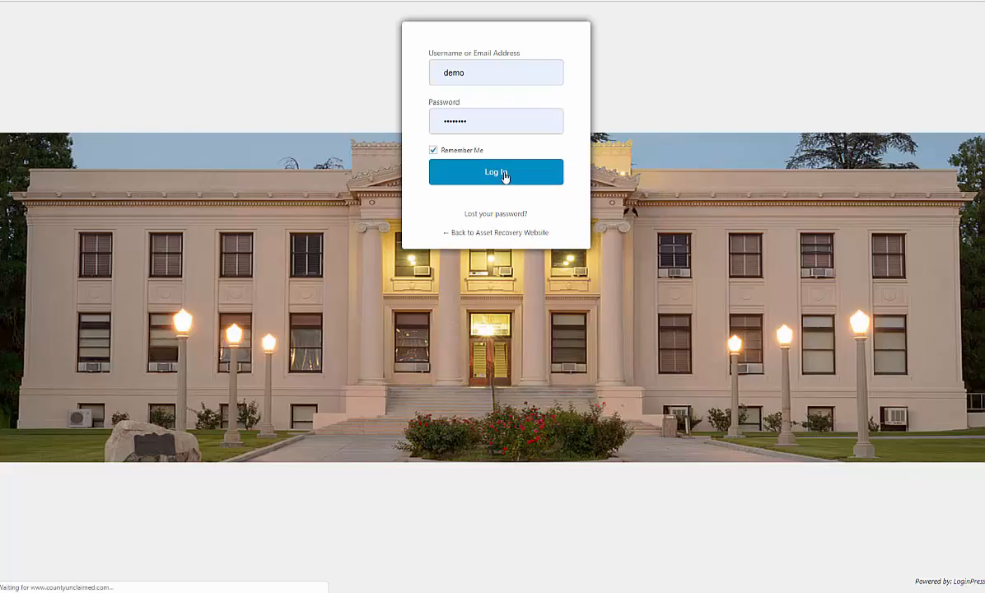
left_click(496, 172)
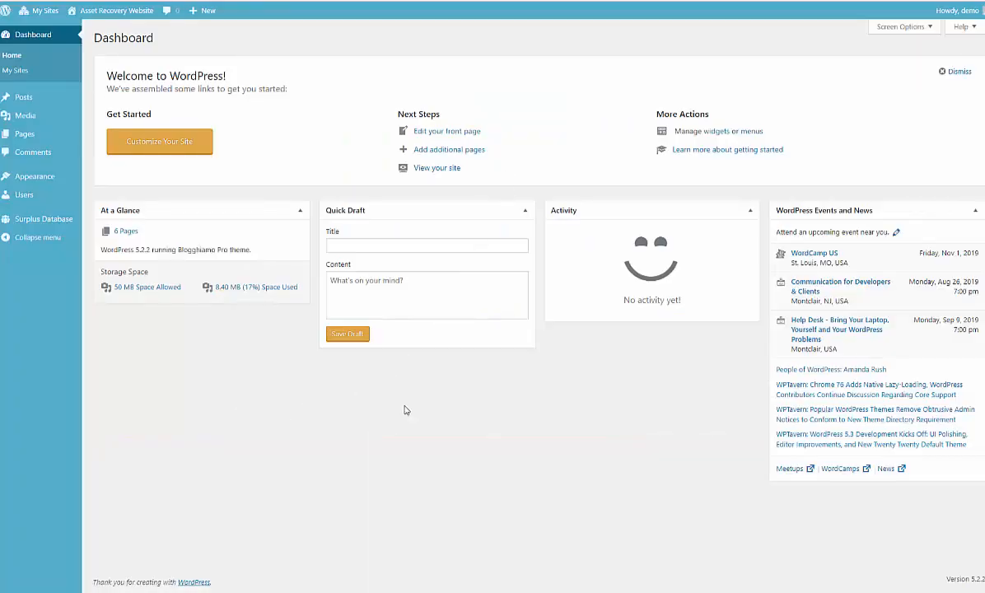
mouse_move(584, 439)
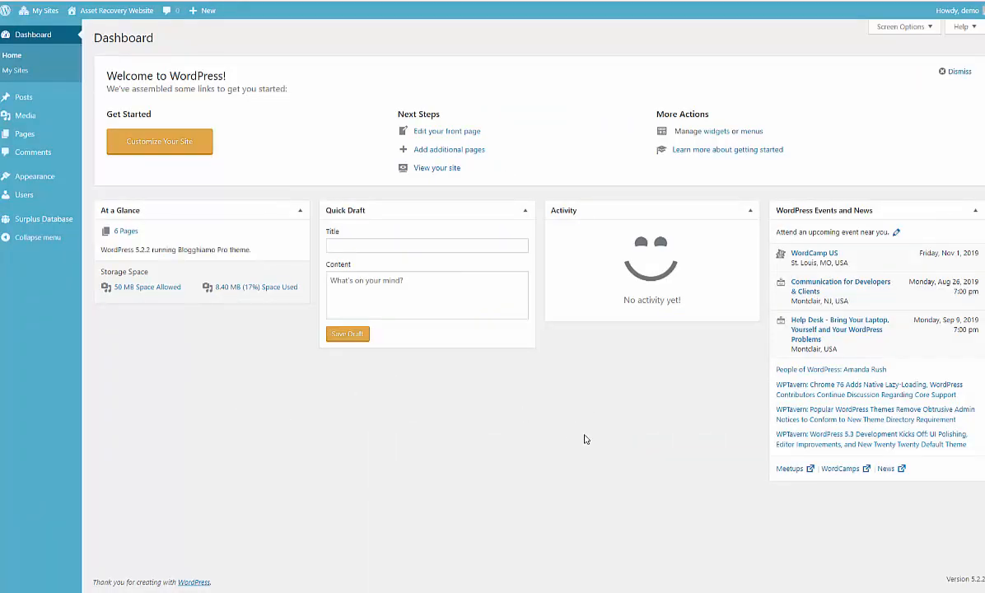
mouse_move(568, 401)
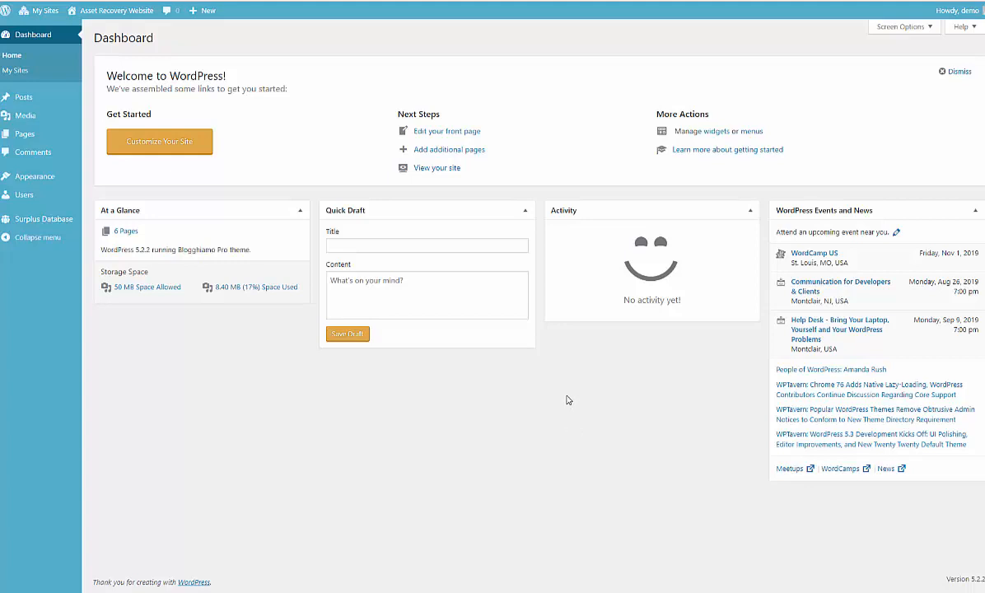
mouse_move(558, 401)
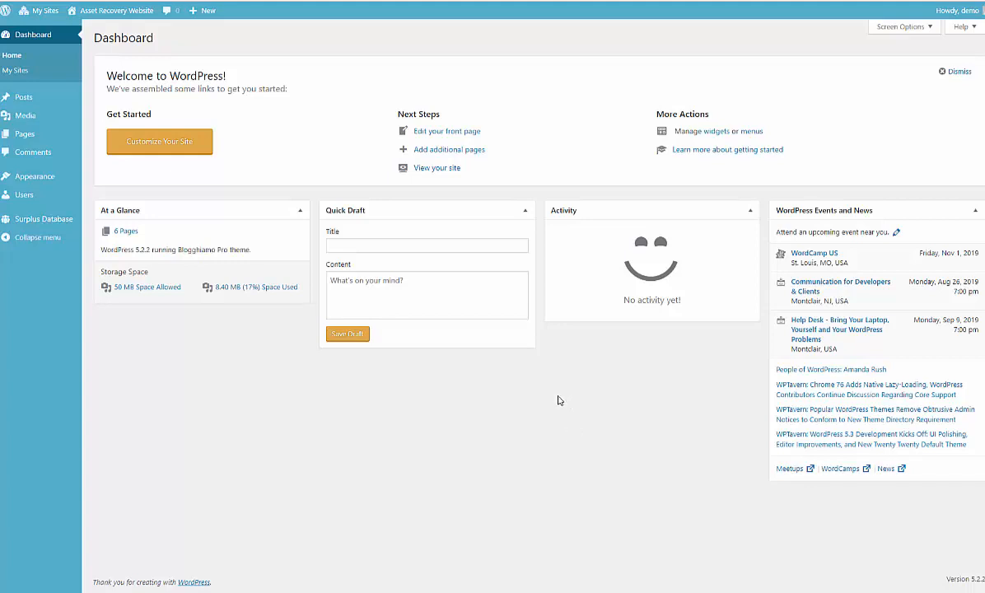
mouse_move(502, 429)
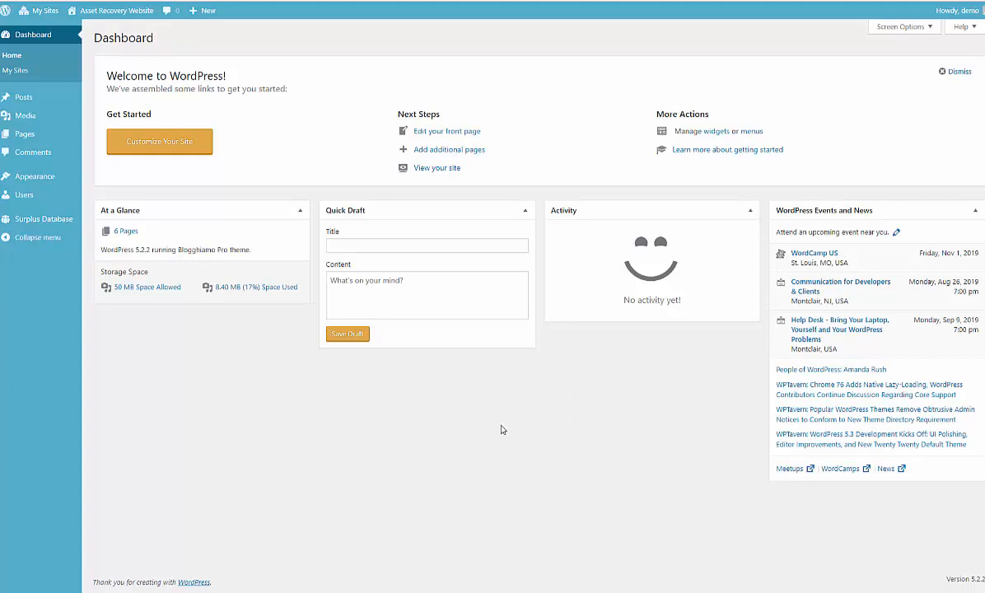
mouse_move(163, 359)
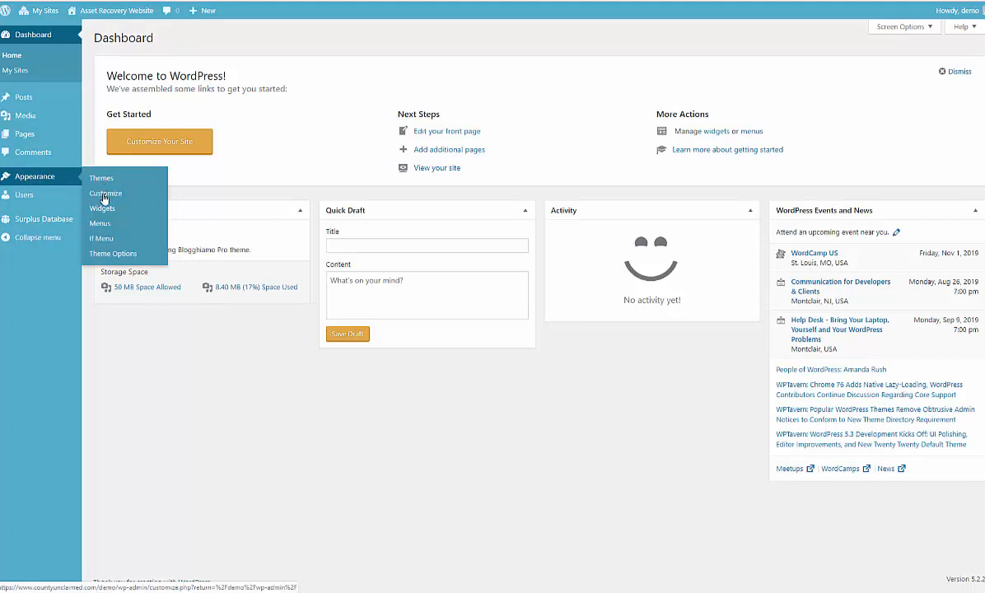
- Open the Customizer from Appearance and enter the Blogghiamo PRO Theme Options section
left_click(105, 193)
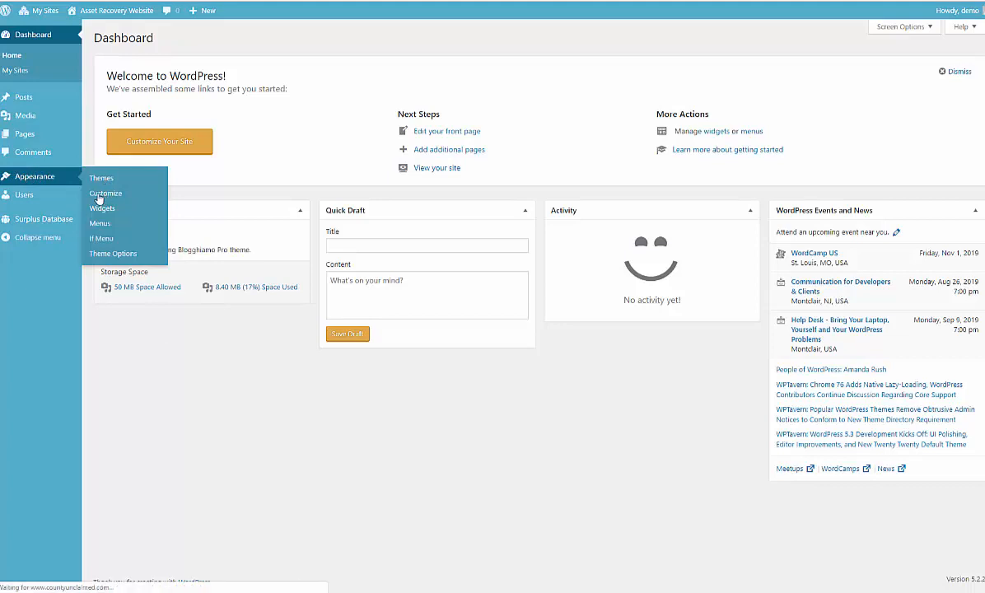
left_click(105, 193)
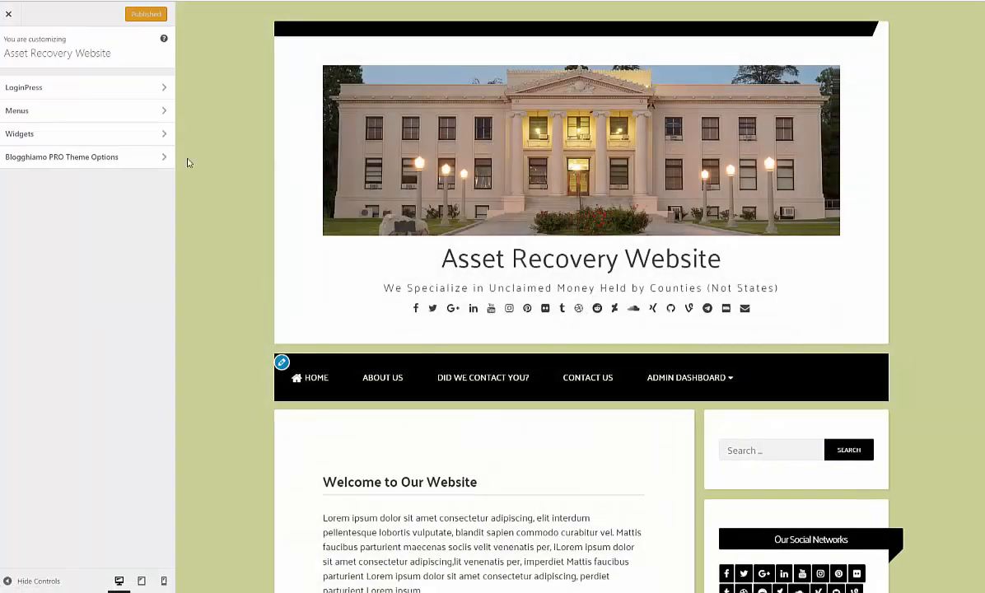
mouse_move(303, 233)
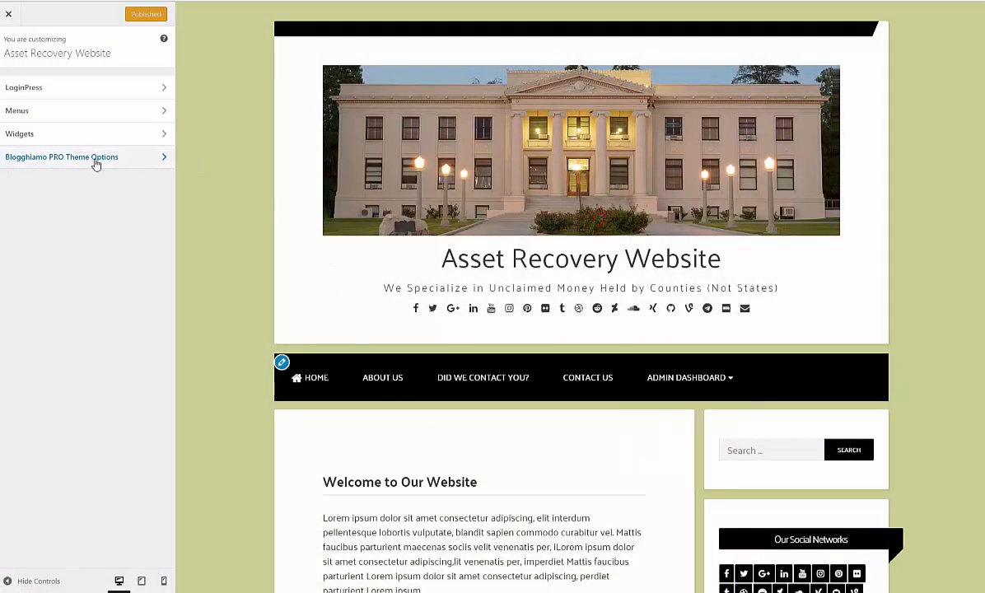
mouse_move(20, 164)
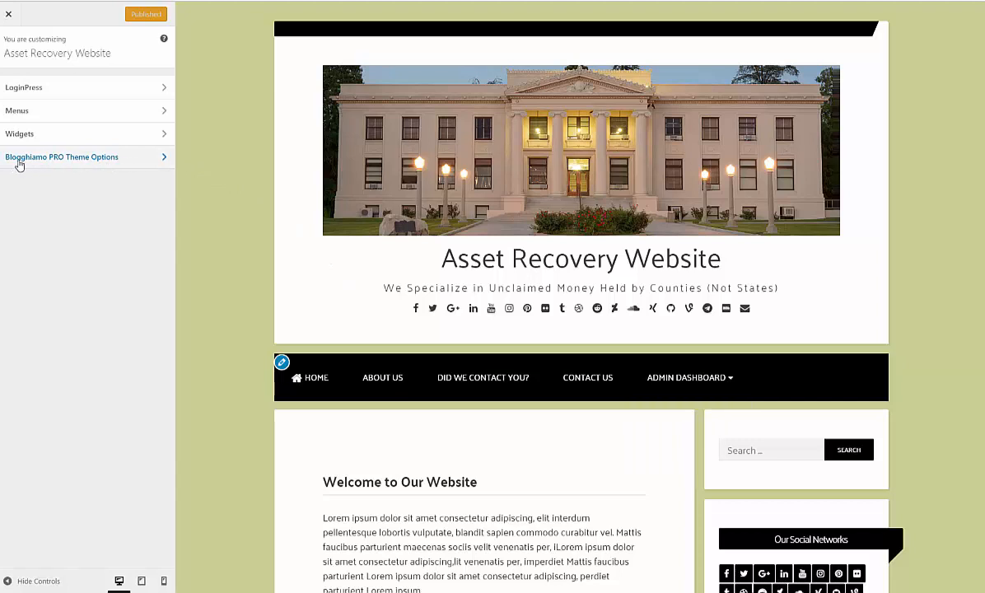
mouse_move(82, 163)
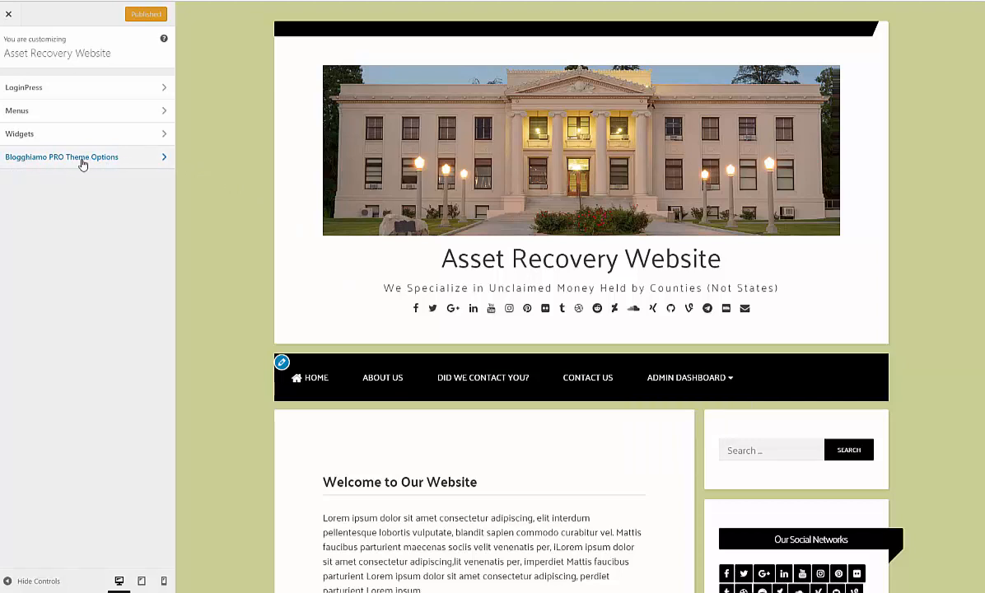
left_click(62, 156)
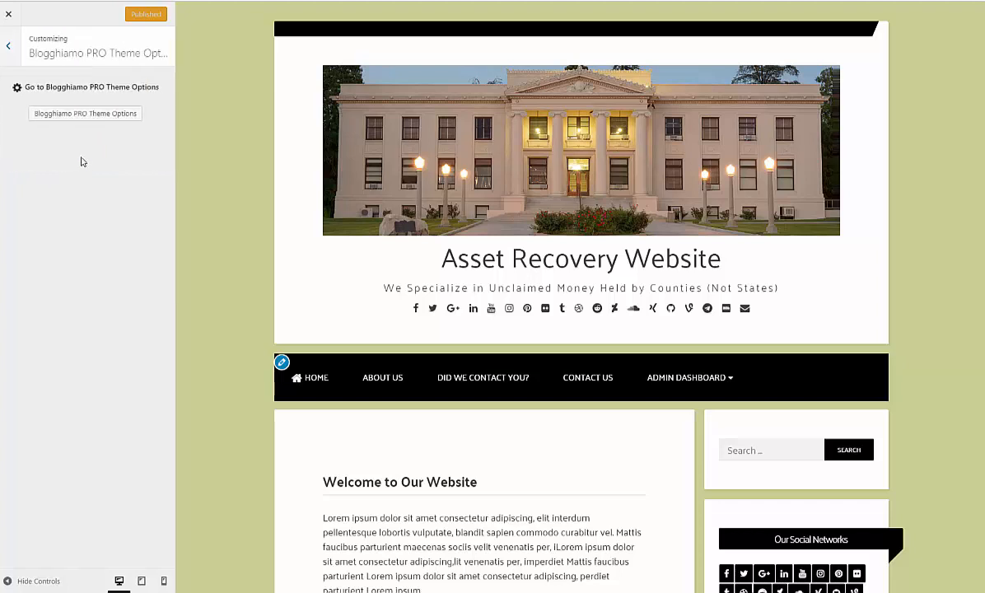
- Open the full Theme Options General Settings page and scroll to Logo Upload
left_click(85, 112)
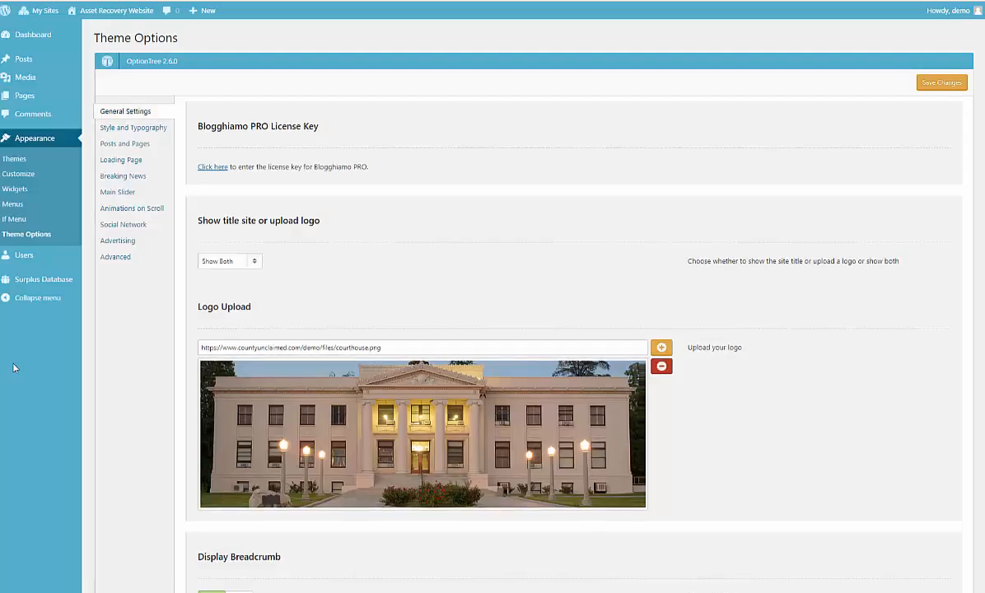
mouse_move(127, 305)
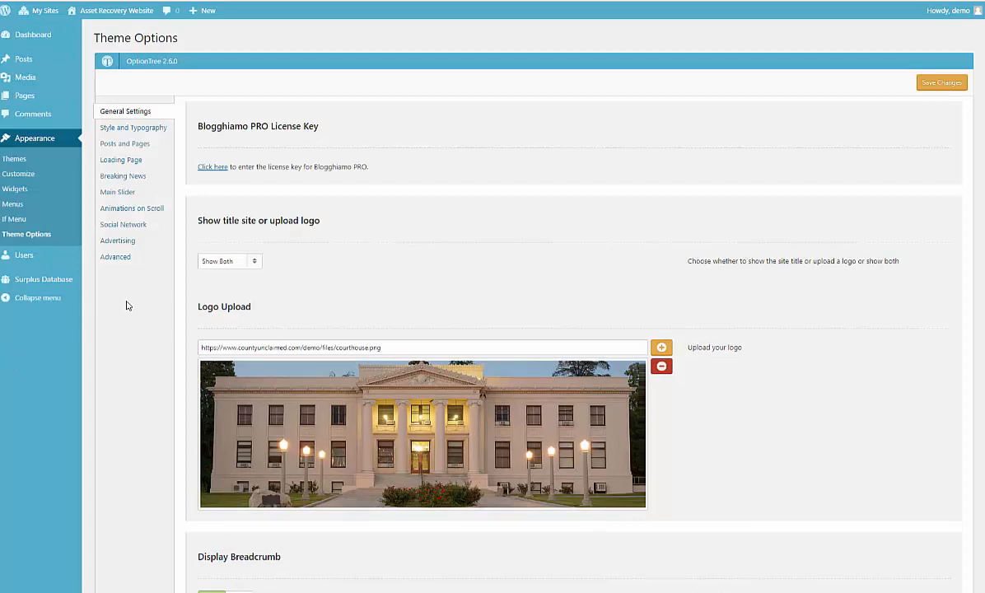
mouse_move(123, 200)
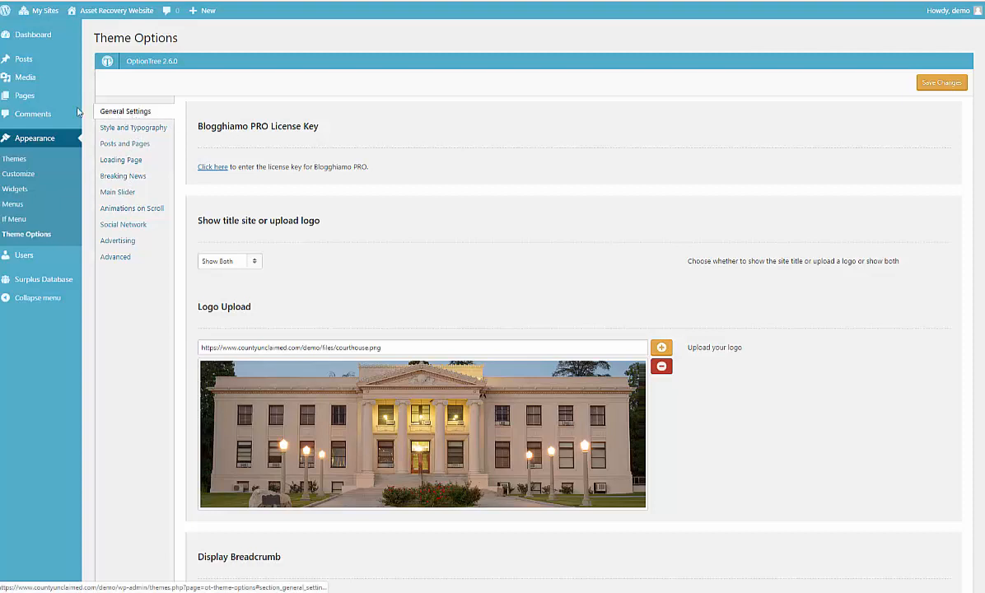
scroll("down", 3)
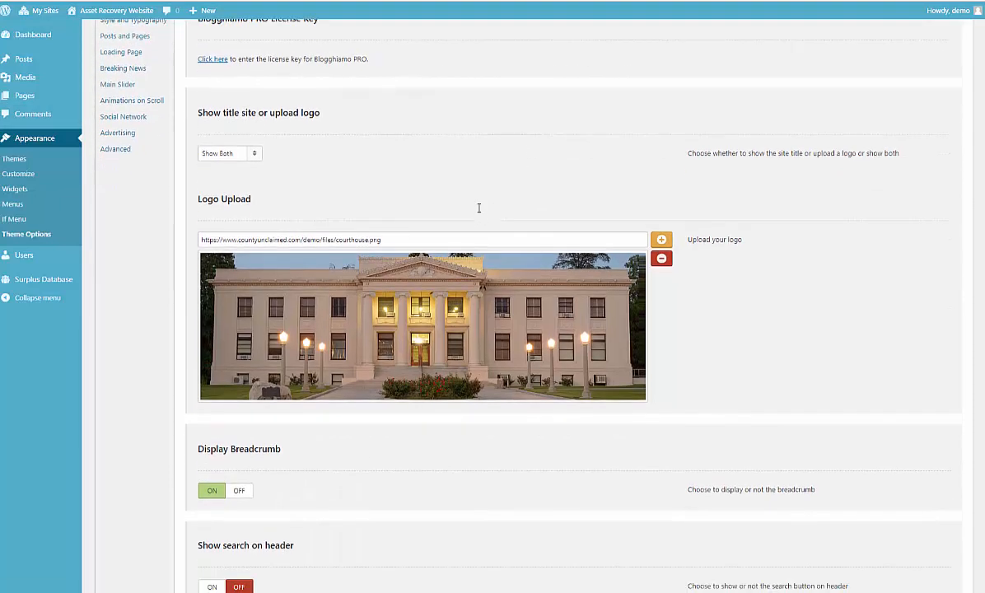
mouse_move(317, 310)
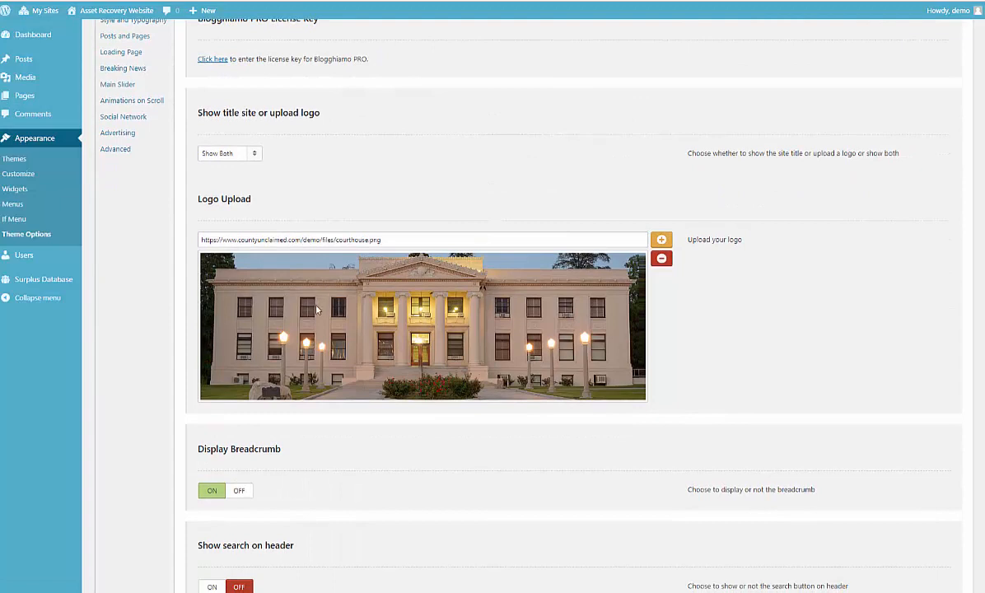
mouse_move(647, 269)
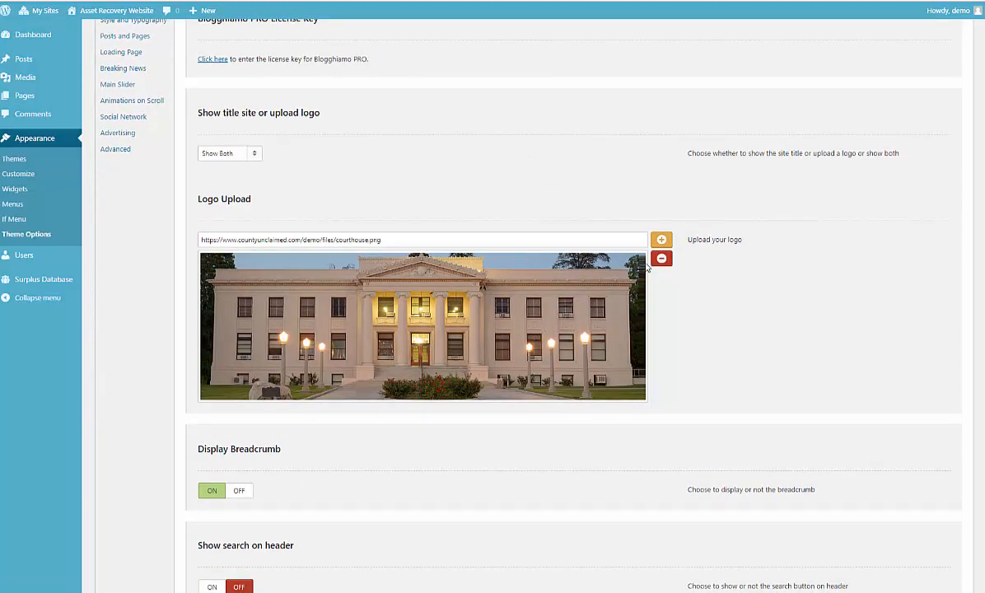
mouse_move(661, 259)
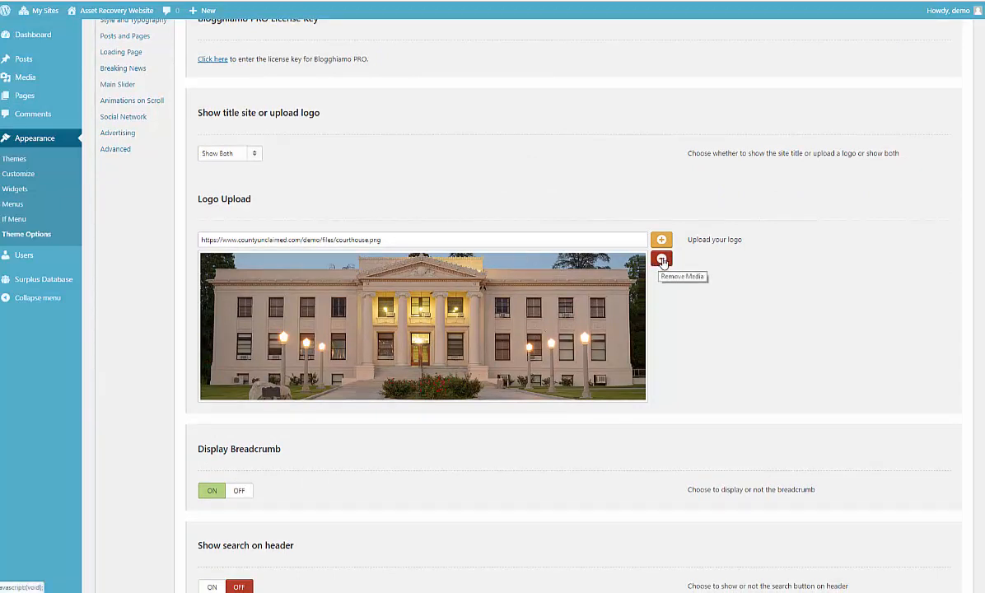
- Remove the courthouse logo via Remove Media, confirm, and open Add Media
left_click(661, 259)
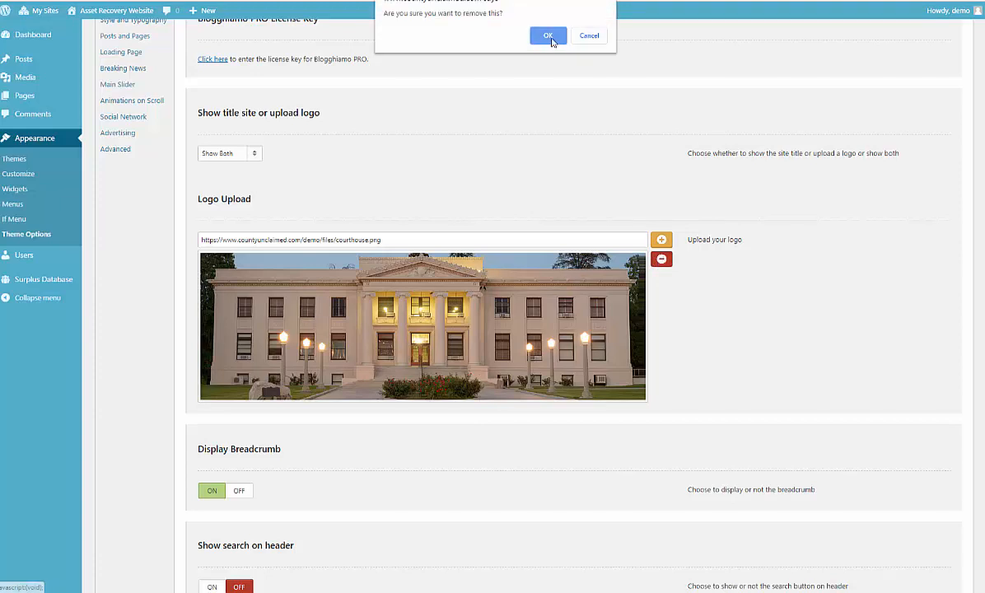
left_click(548, 35)
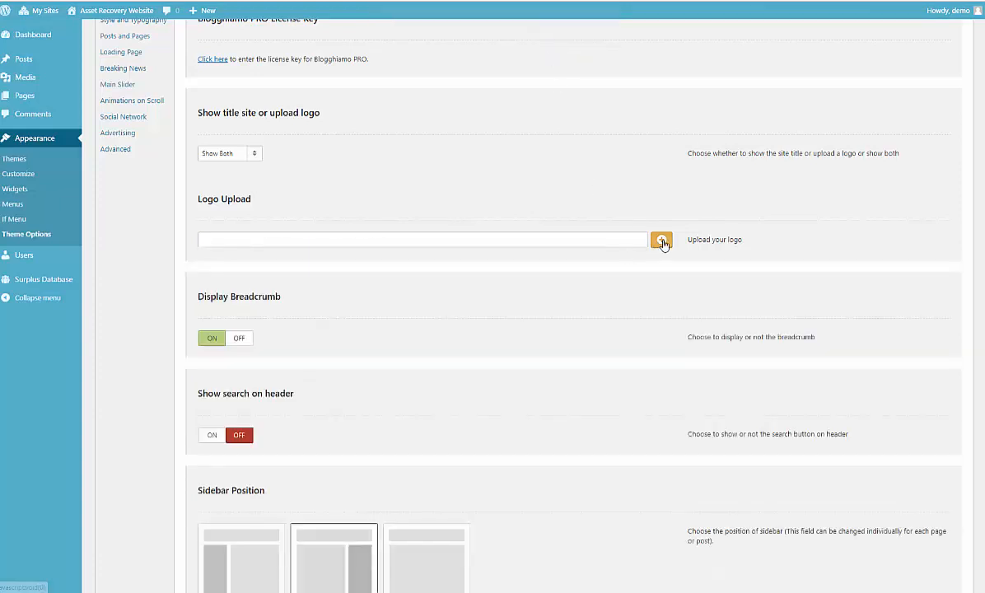
left_click(661, 240)
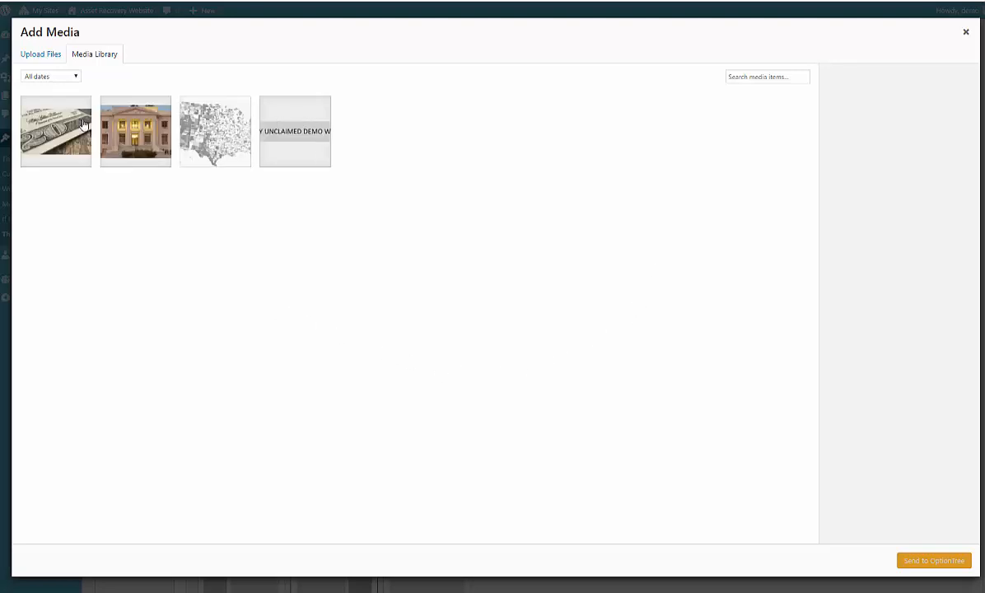
mouse_move(58, 96)
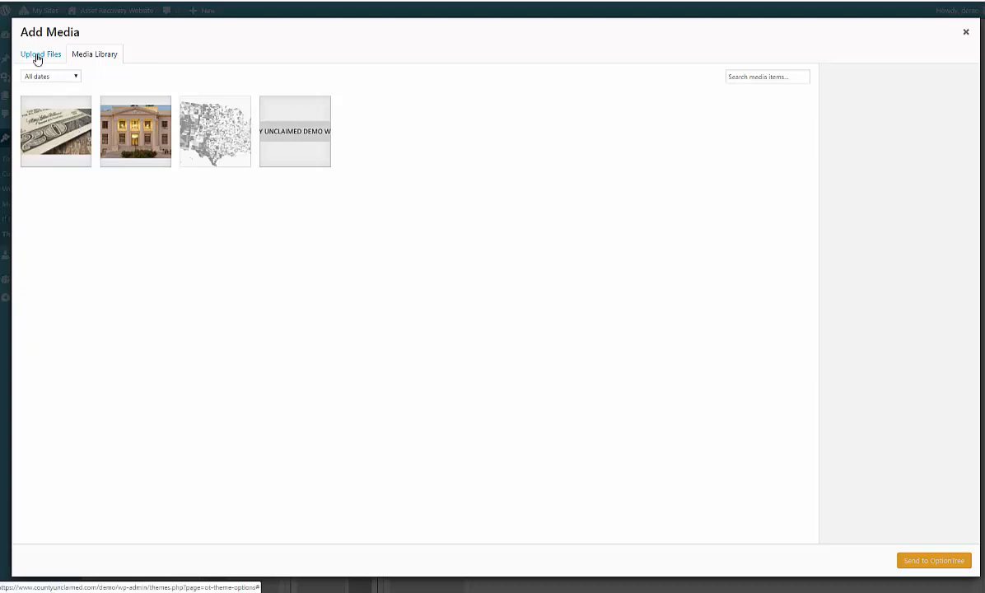
- Upload courthouse.png and send it to OptionTree as the Logo Upload image
left_click(40, 54)
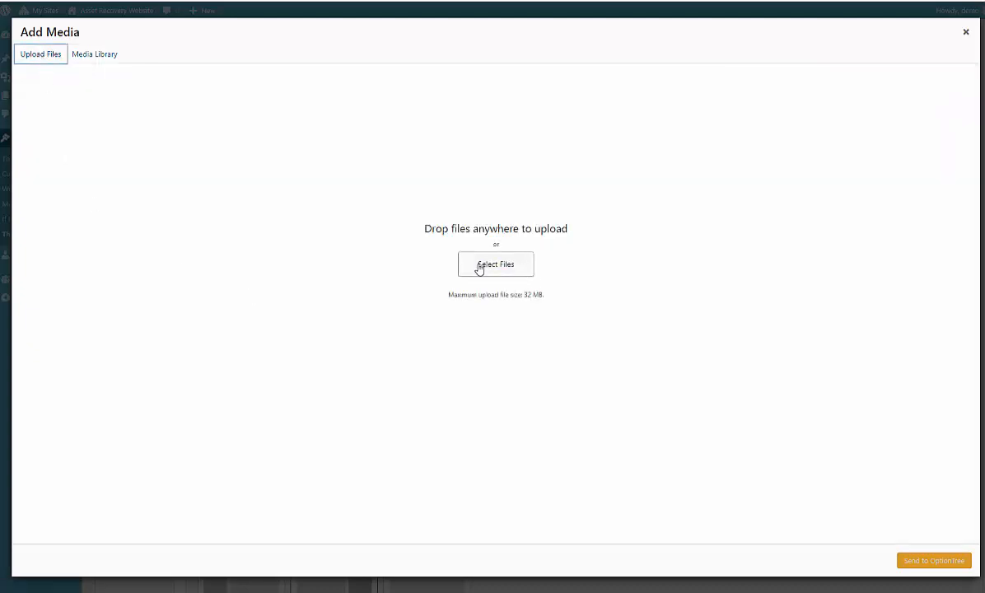
left_click(495, 264)
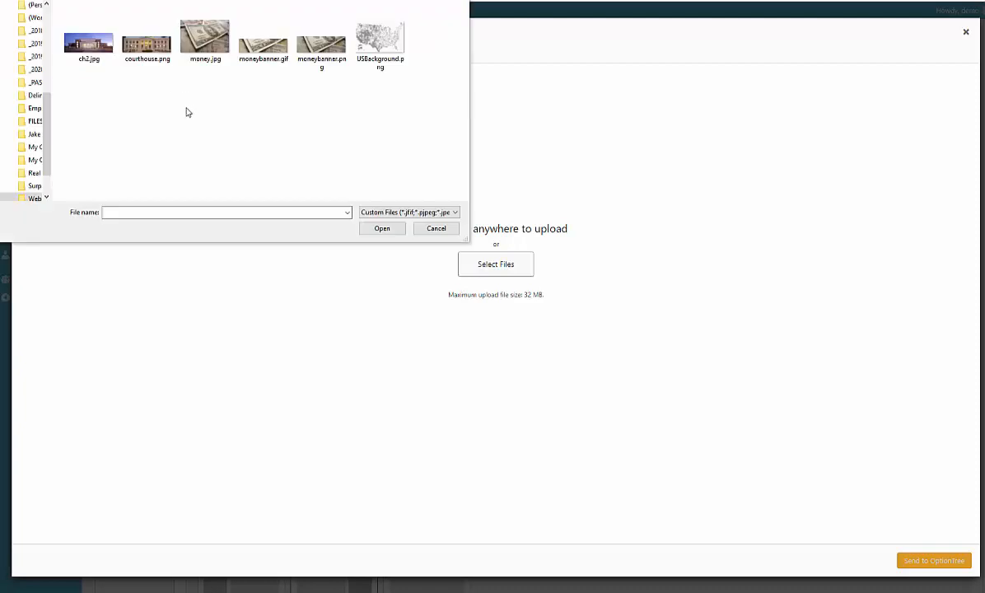
left_click(146, 37)
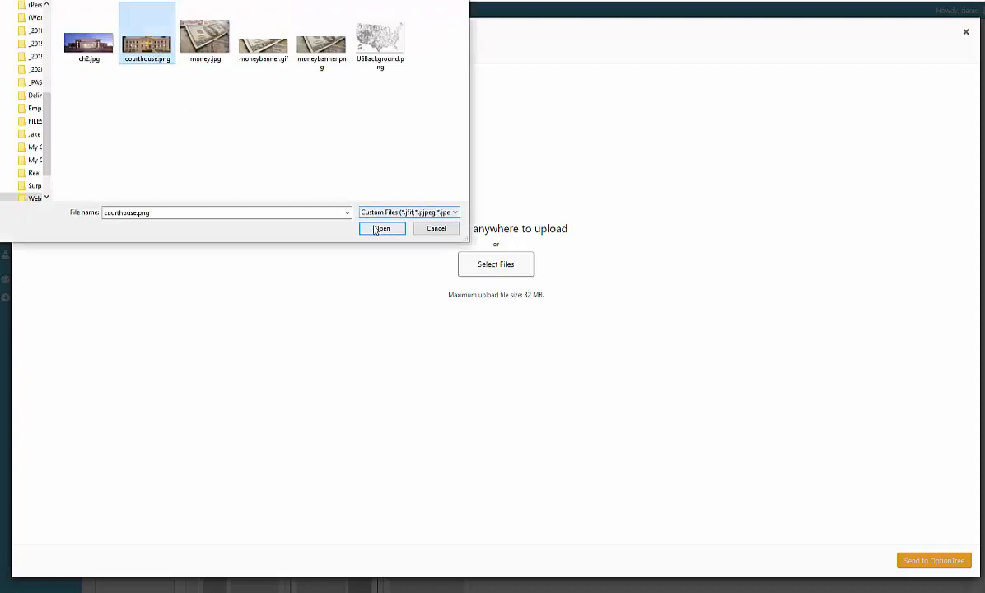
left_click(381, 228)
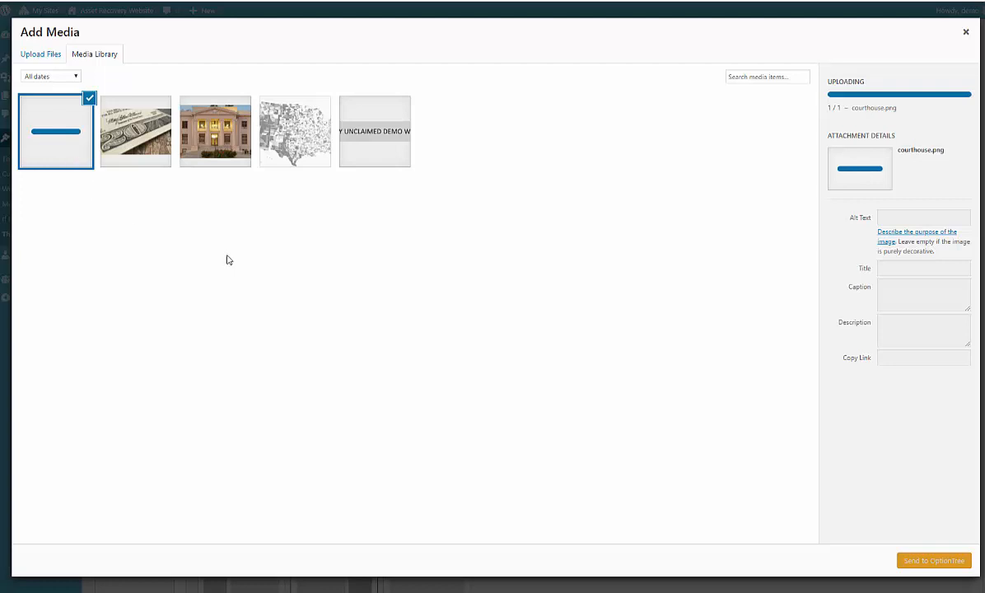
mouse_move(961, 574)
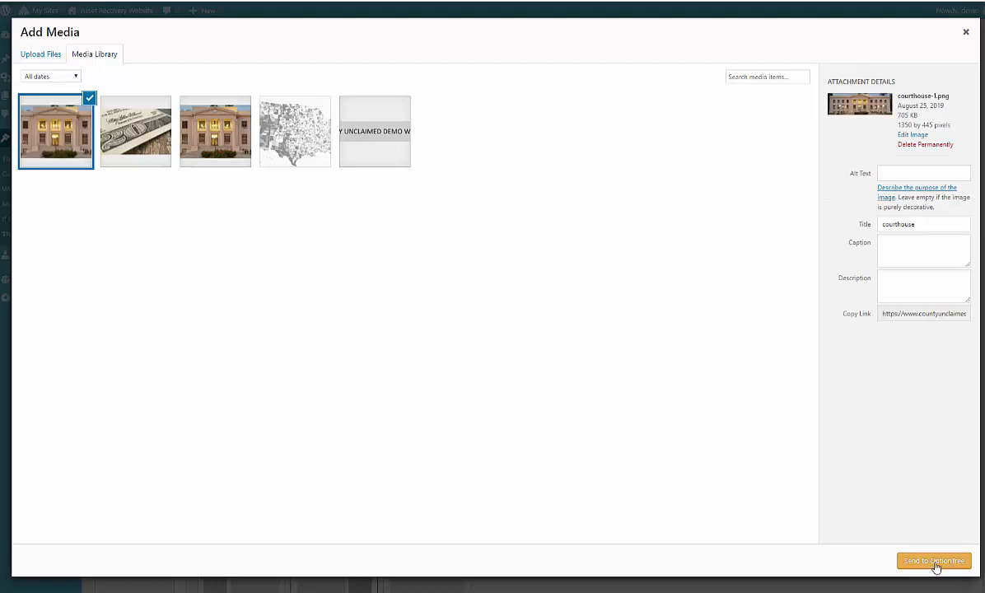
left_click(933, 561)
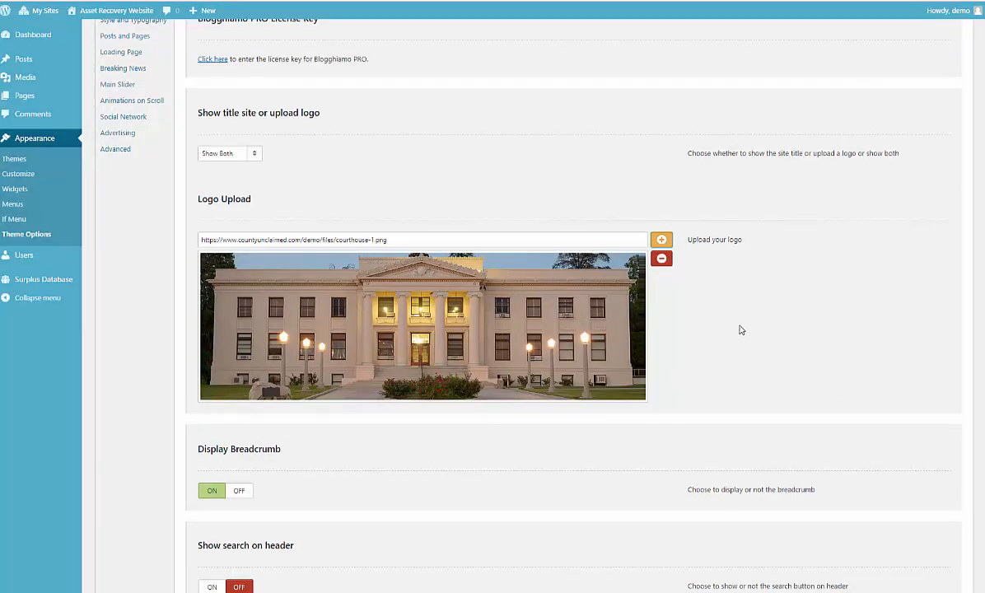
scroll("up", 3)
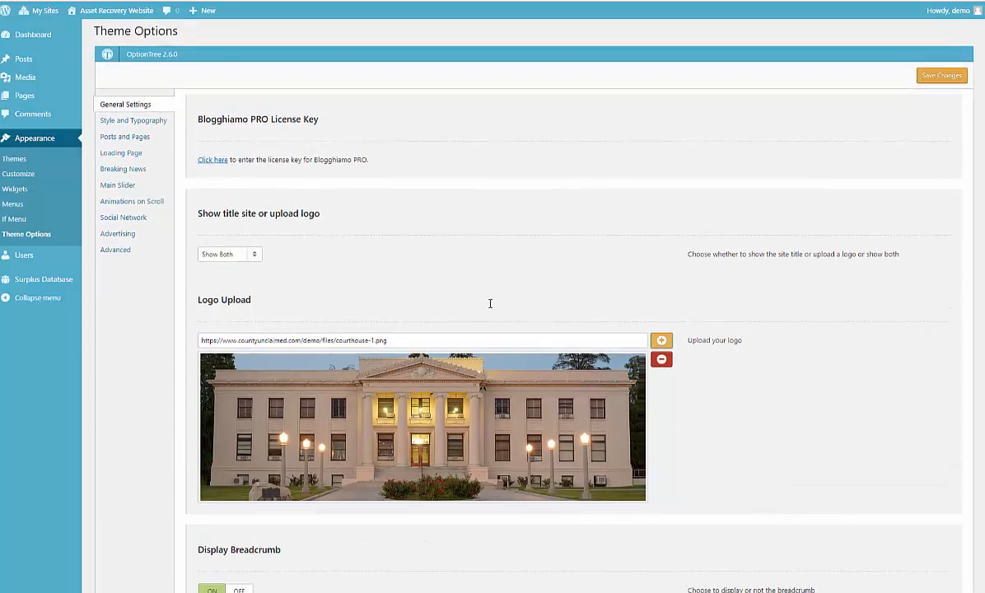
- Scroll through General Settings down to the Copyright text field
scroll("down", 3)
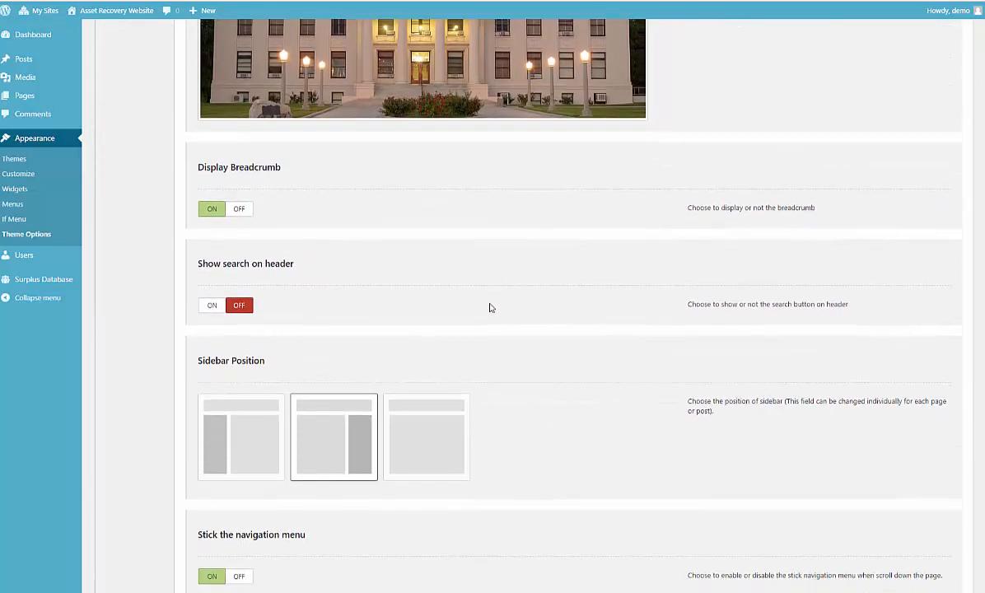
scroll("down", 3)
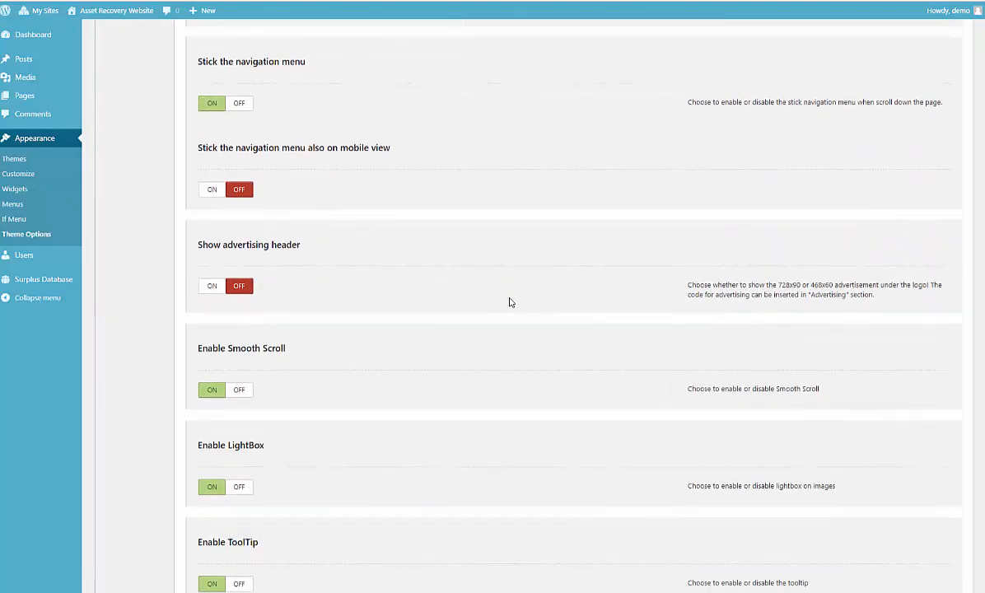
scroll("down", 3)
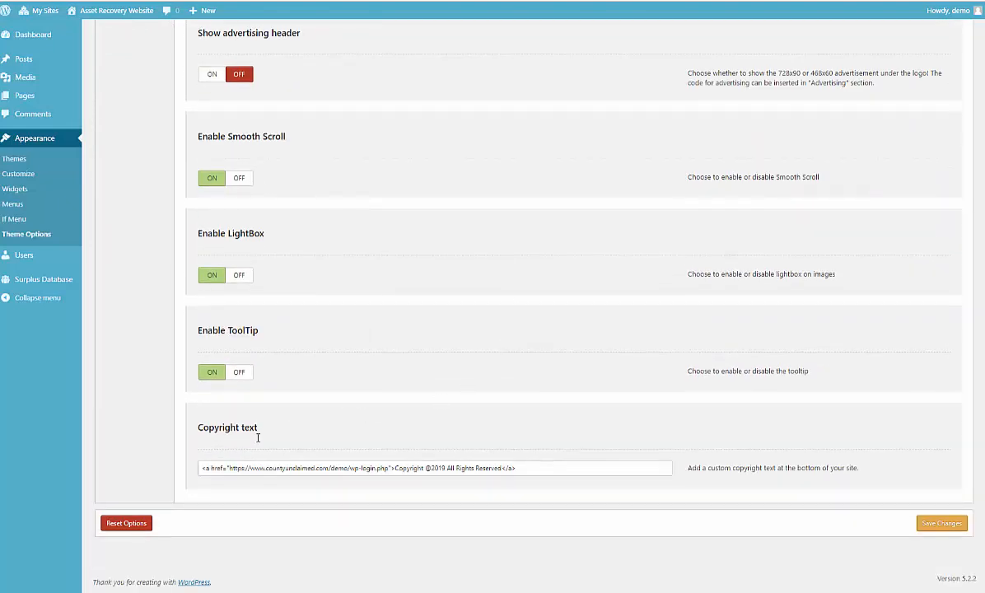
mouse_move(199, 438)
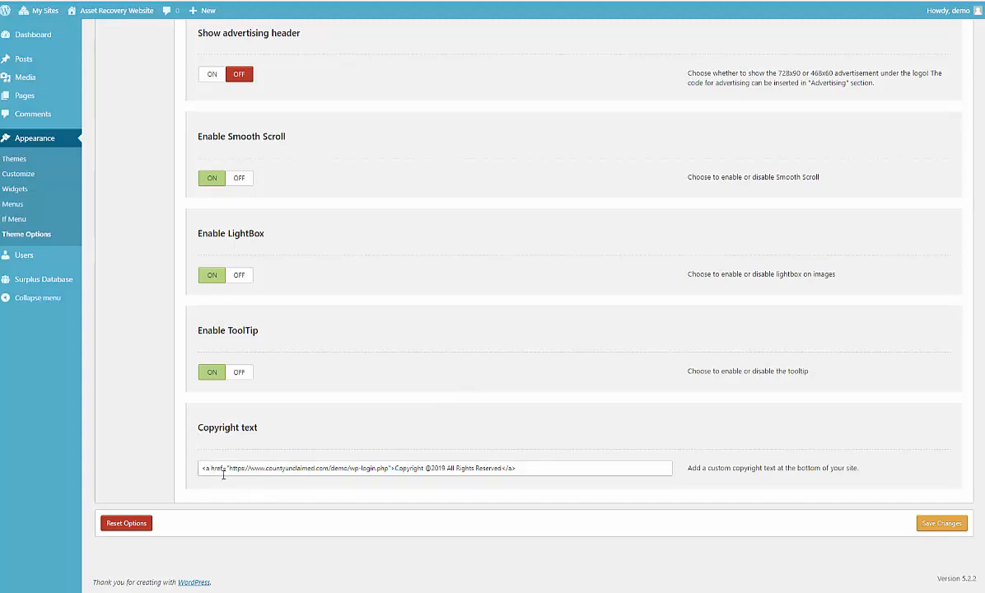
double_click(309, 468)
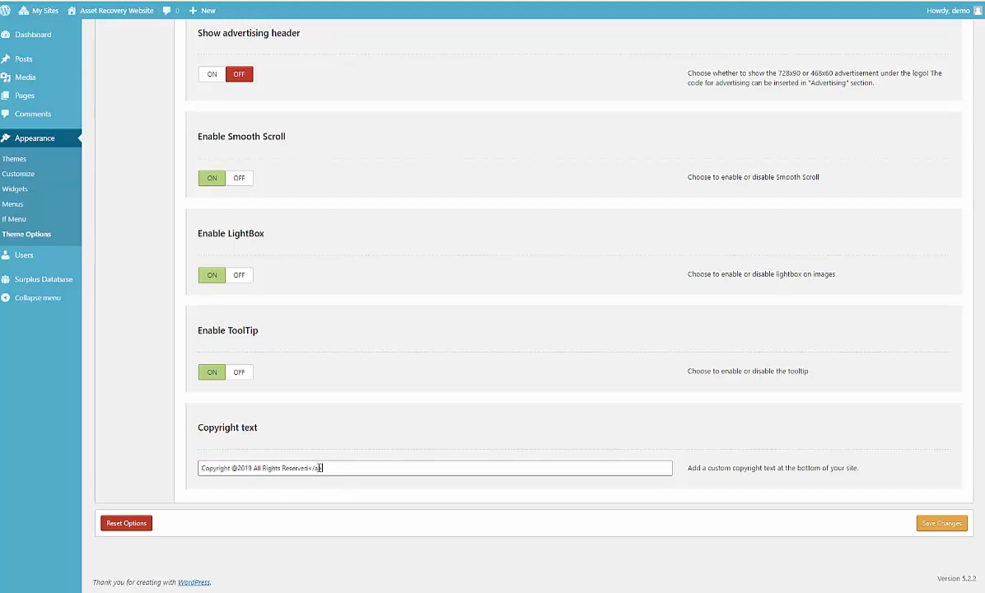
key("Backspace")
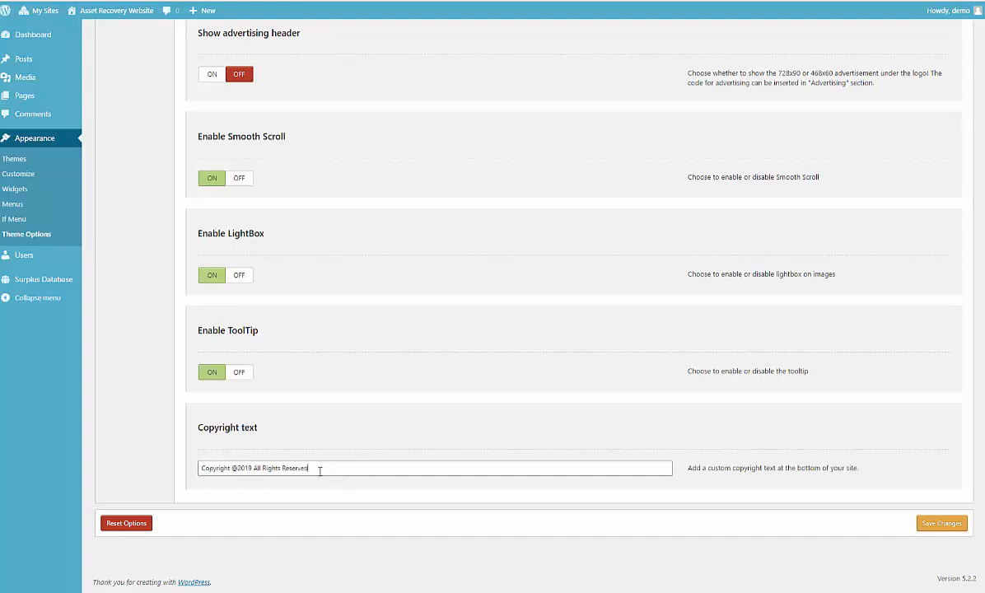
left_click(204, 468)
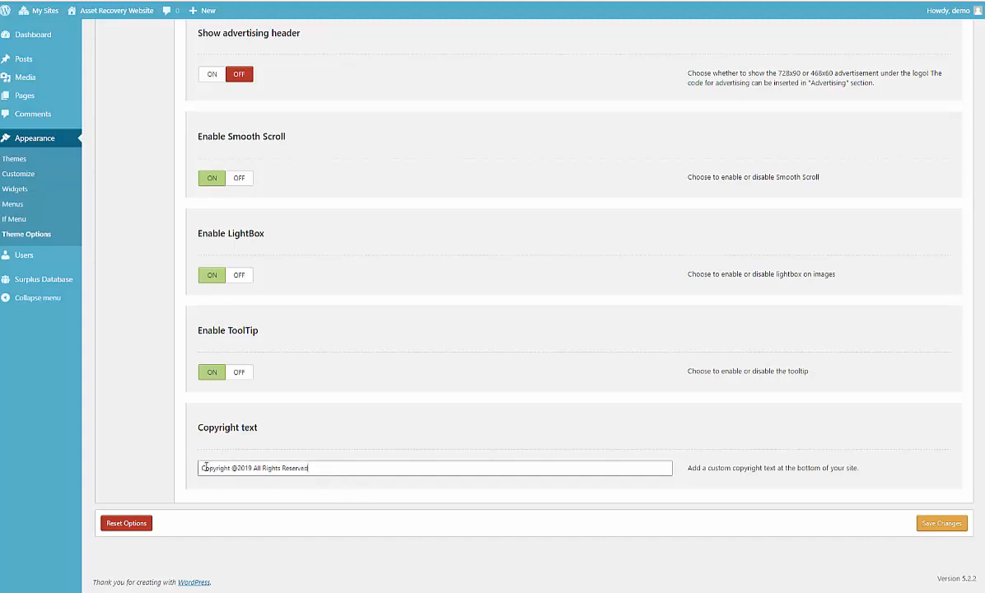
scroll("up", 3)
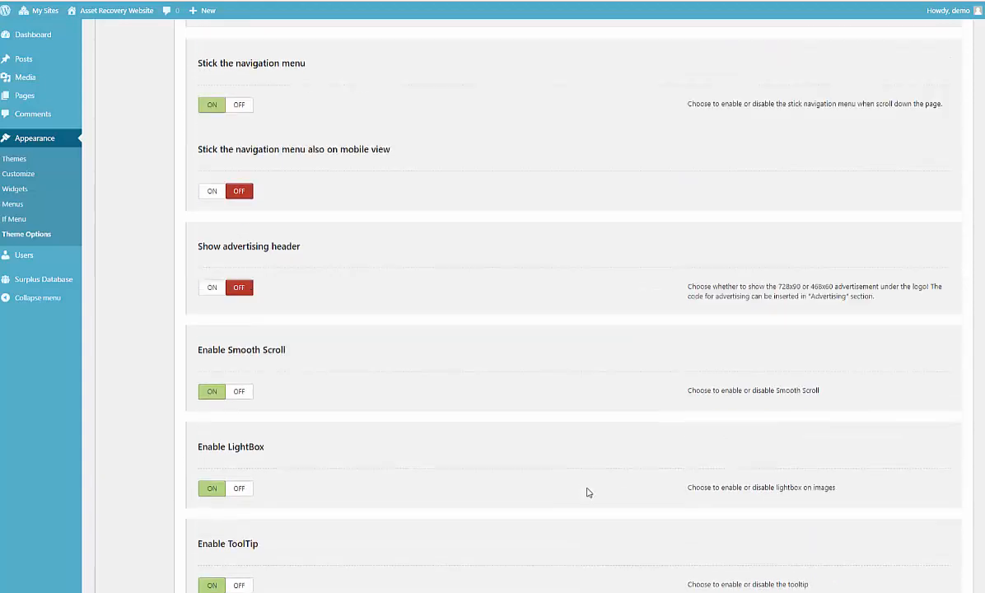
scroll("down", 3)
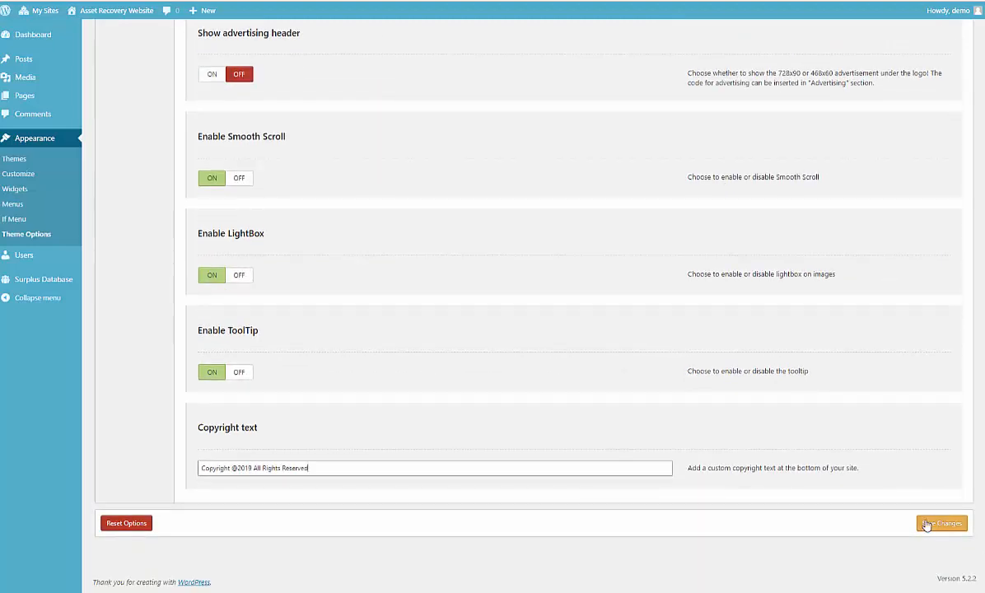
left_click(942, 523)
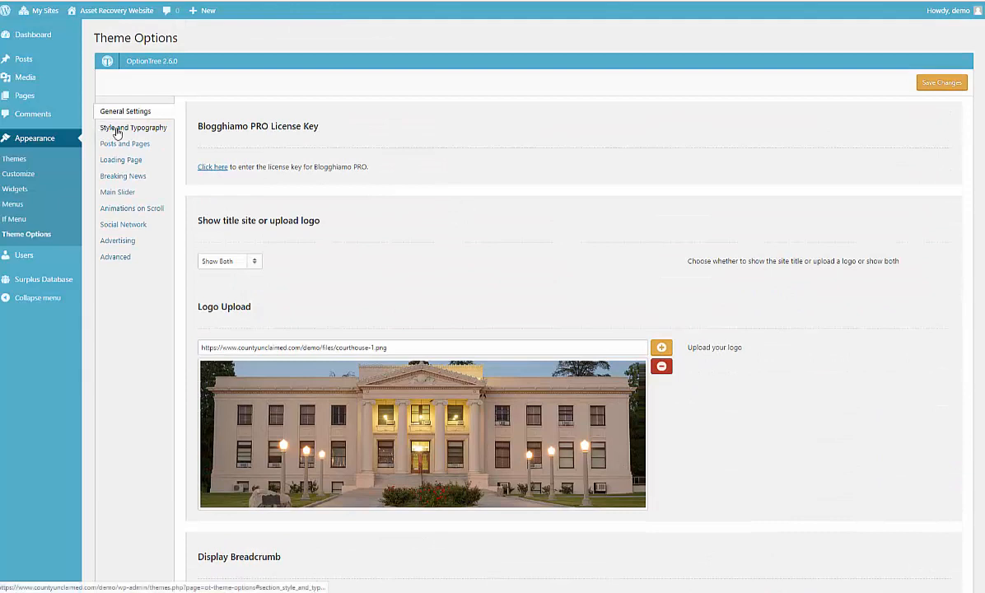
- Open the Style and Typography section to review the Palanquin font and colors
left_click(133, 127)
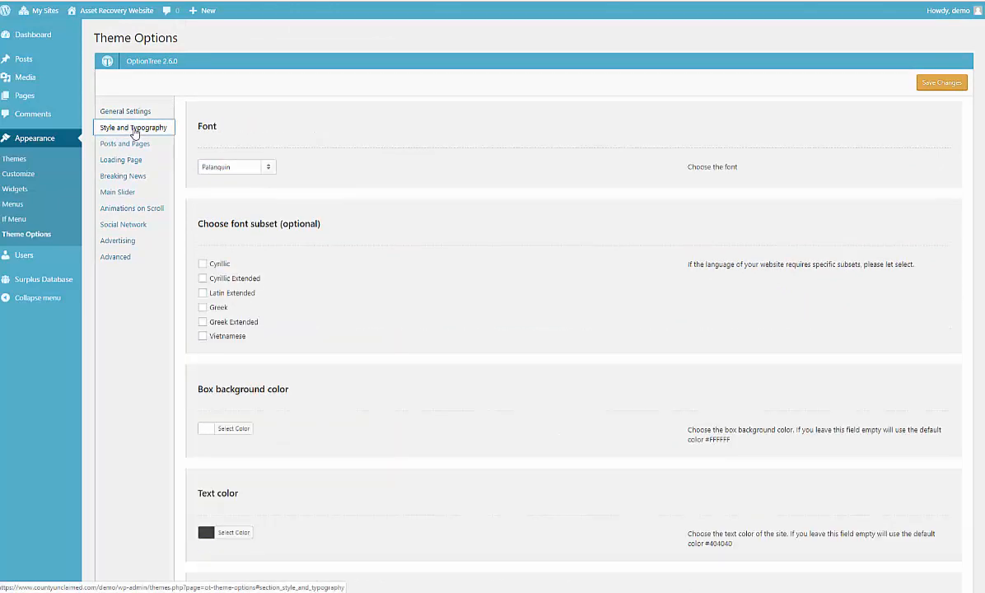
mouse_move(311, 201)
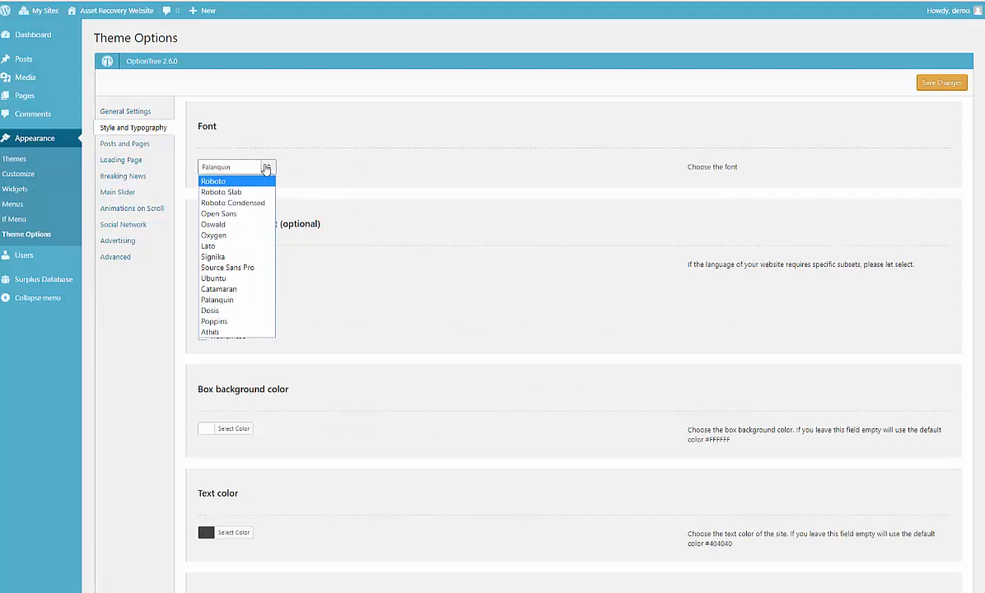
mouse_move(269, 170)
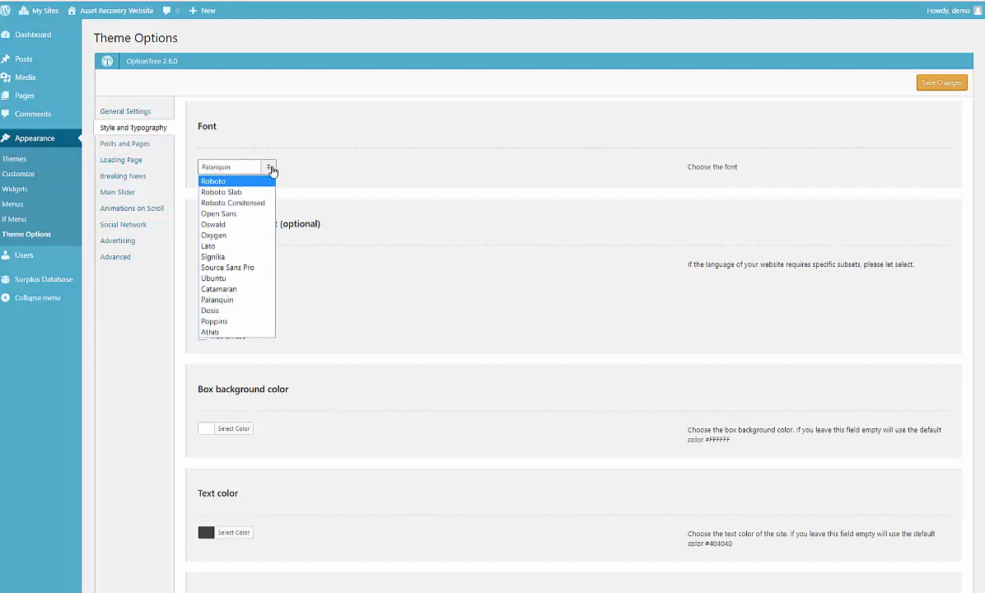
mouse_move(272, 173)
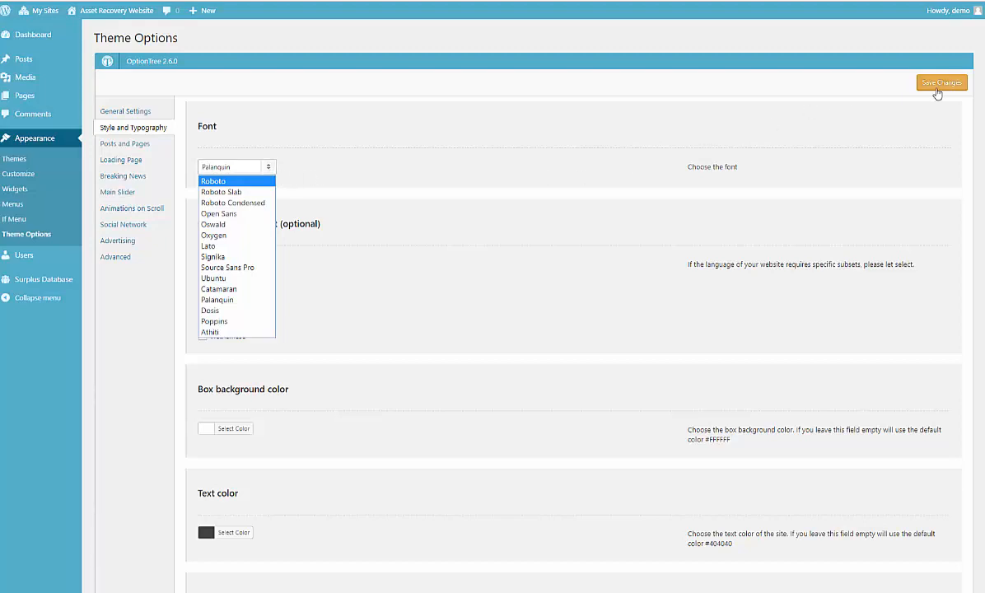
mouse_move(323, 180)
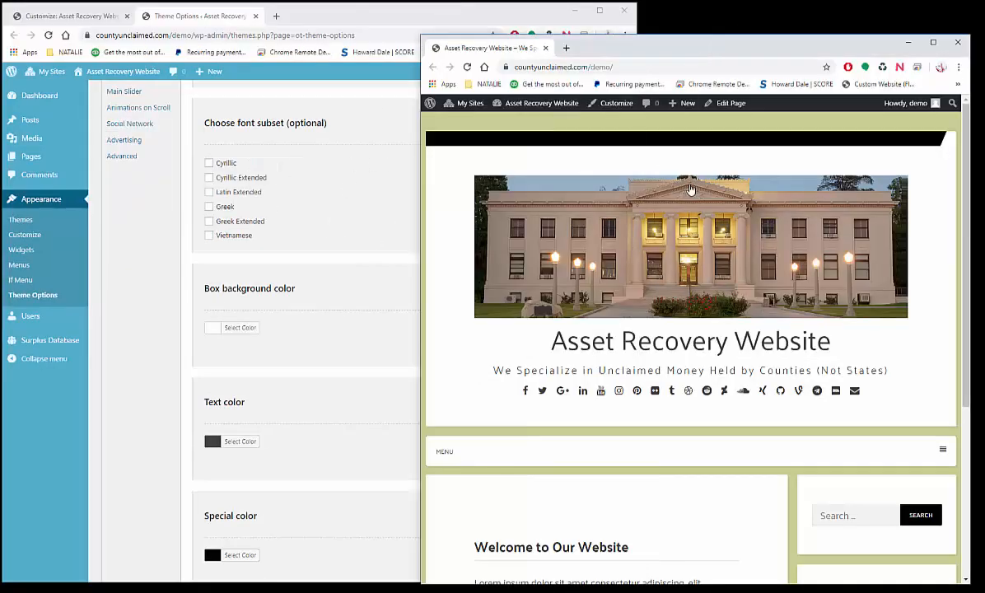
mouse_move(485, 185)
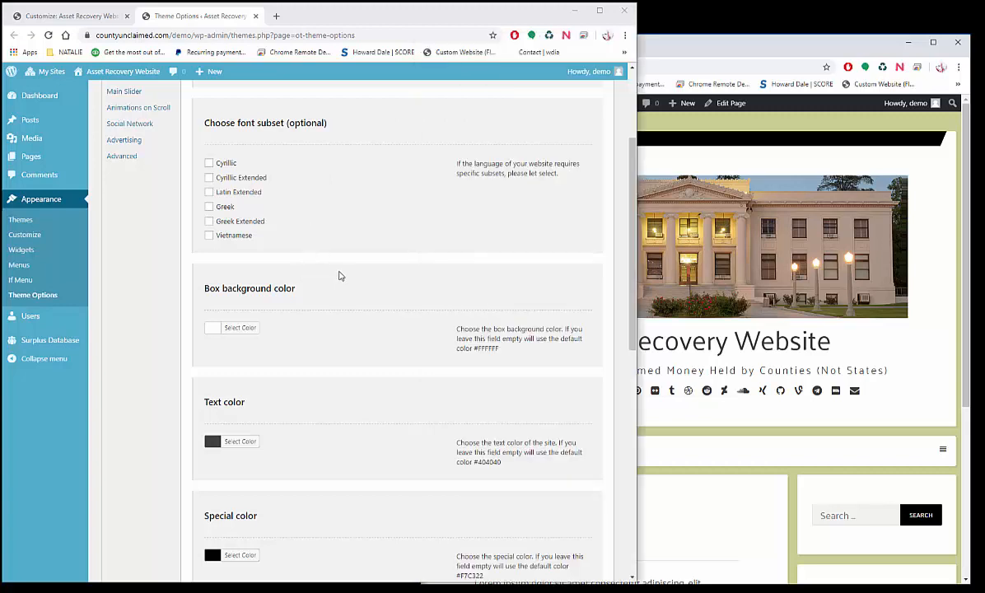
scroll("down", 3)
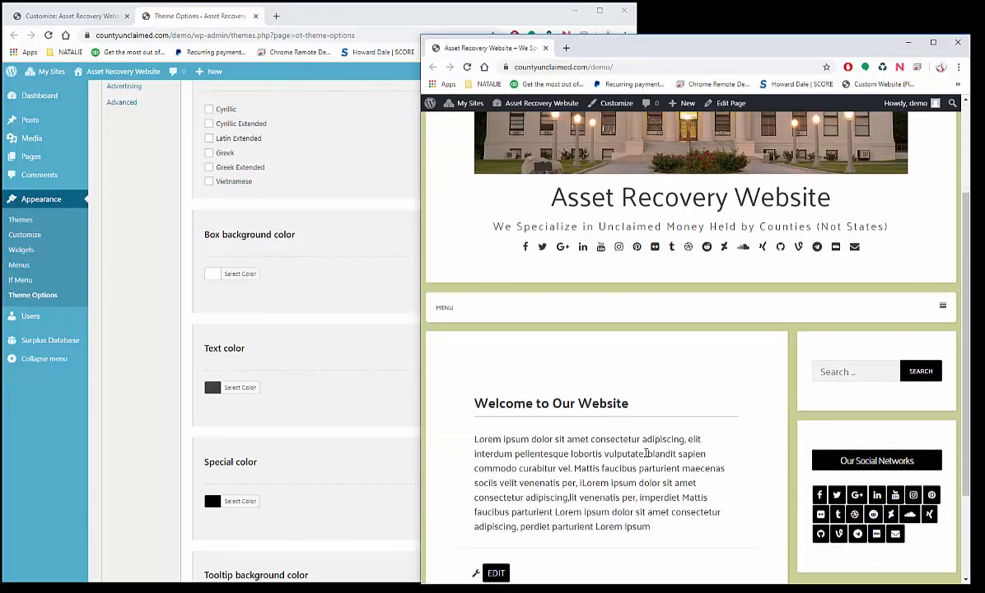
scroll("down", 3)
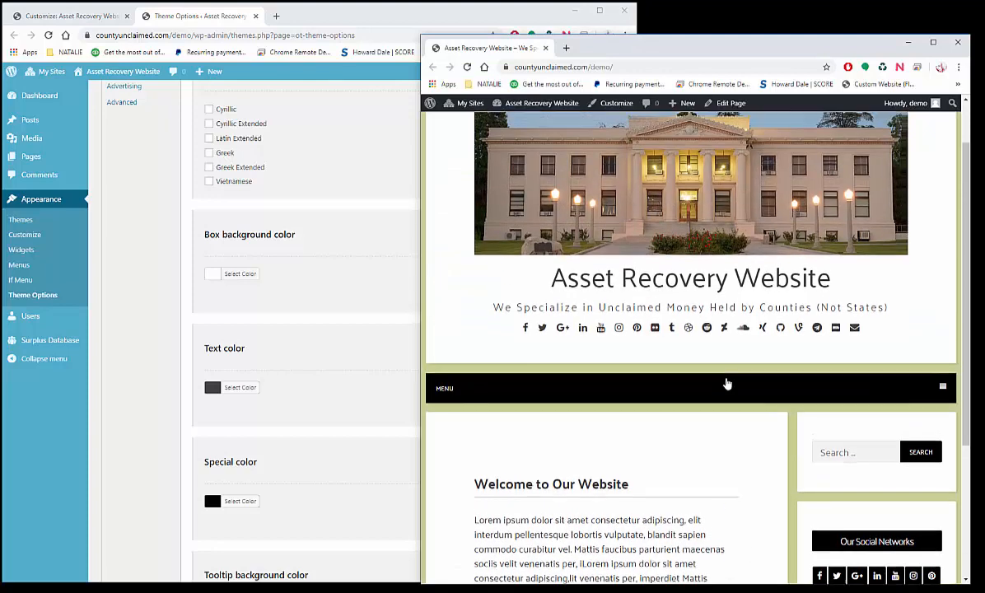
scroll("up", 3)
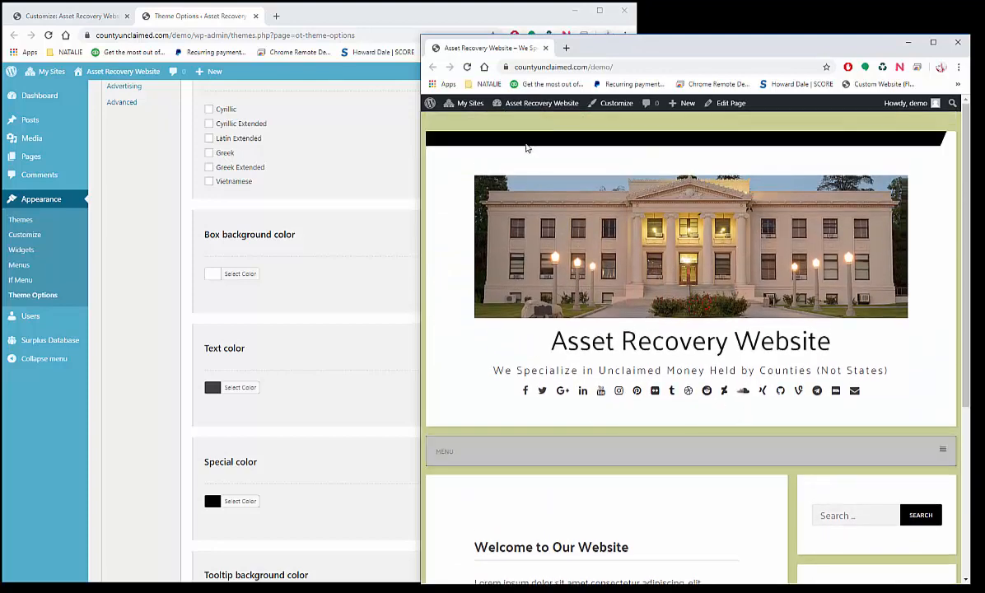
scroll("down", 3)
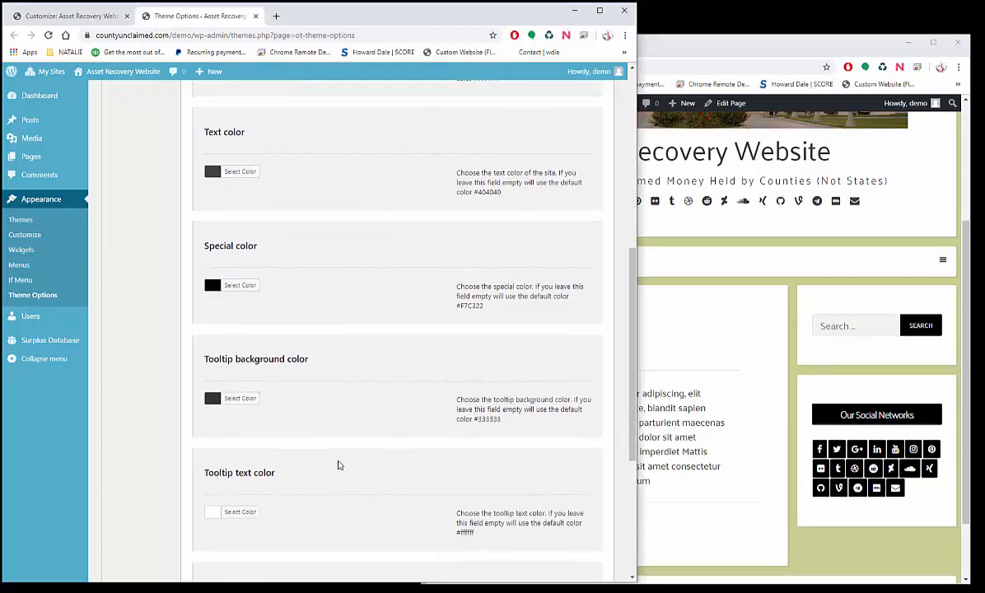
scroll("down", 3)
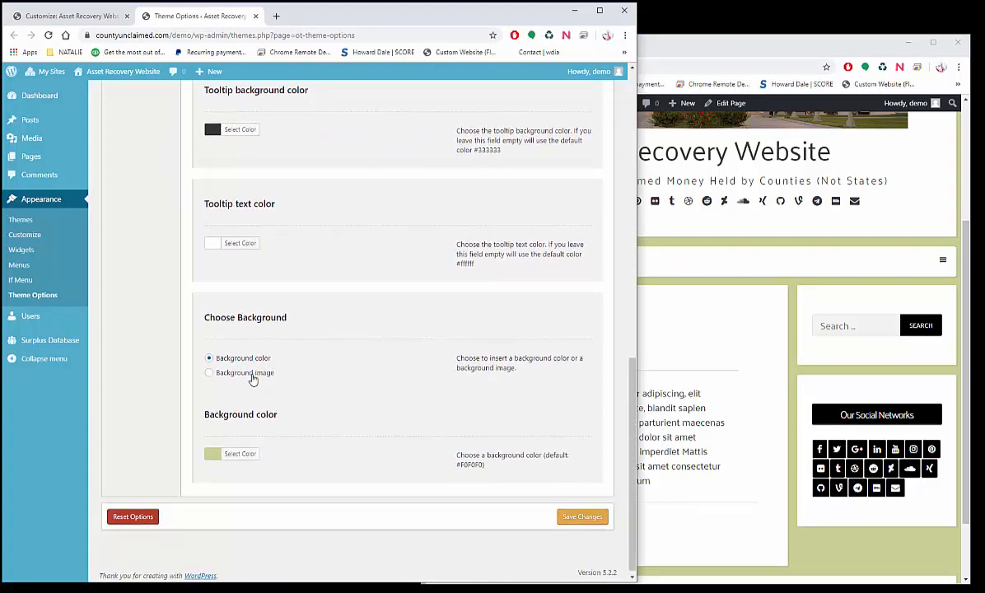
mouse_move(780, 352)
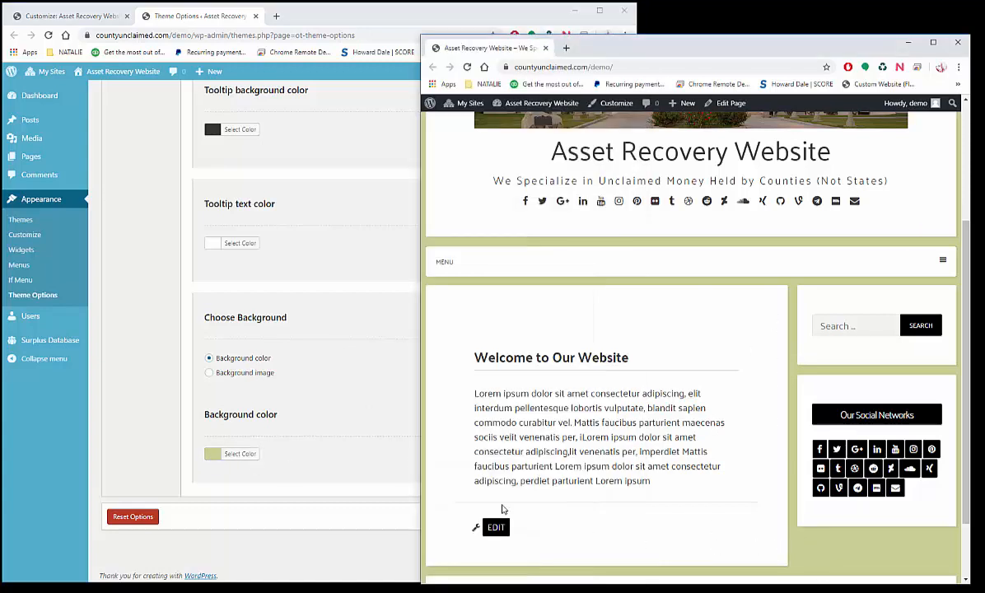
scroll("up", 3)
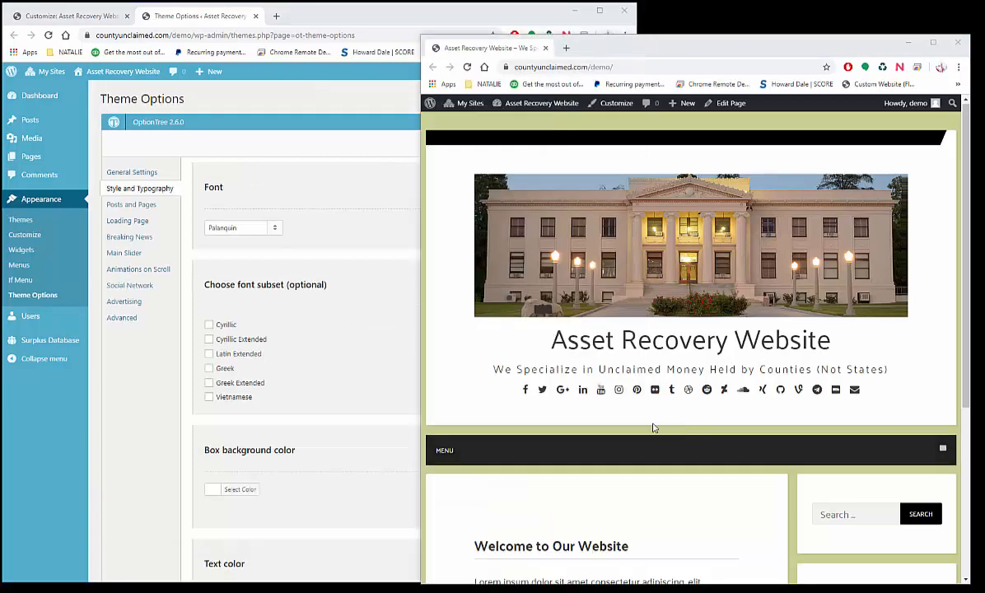
mouse_move(870, 393)
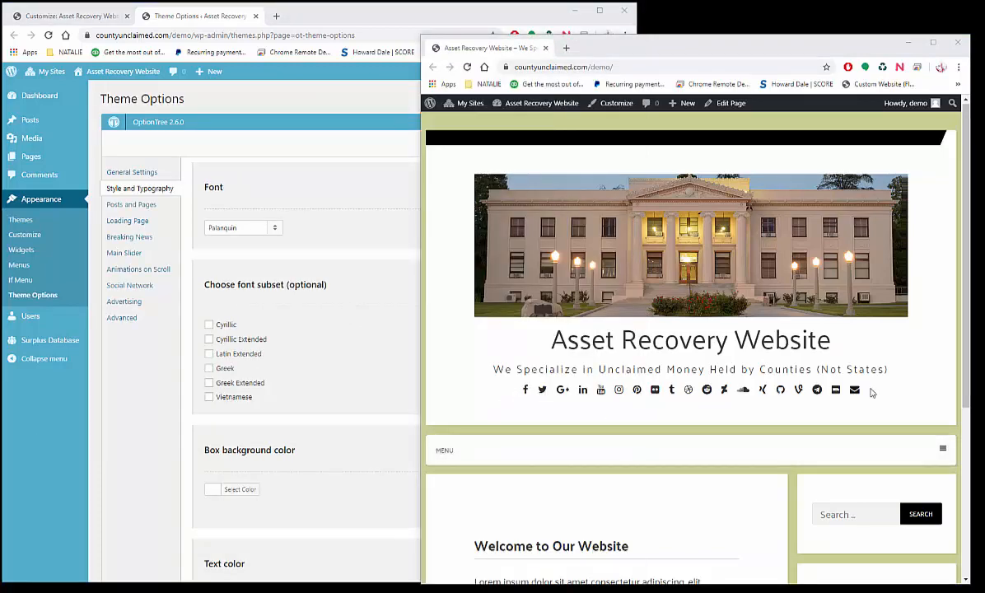
scroll("down", 3)
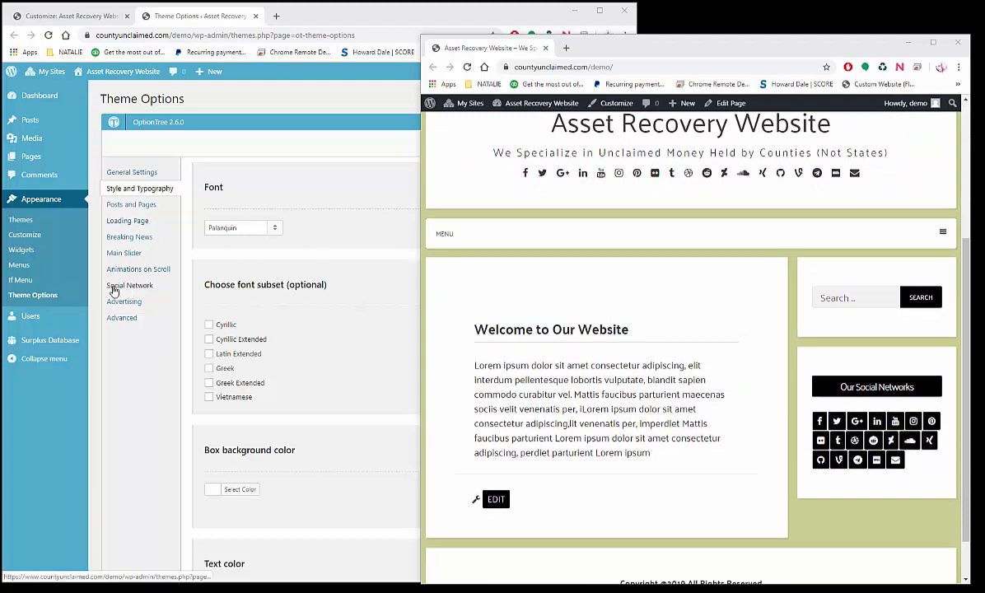
- Clear the Twitter URL in Social Network options and save the changes
left_click(129, 285)
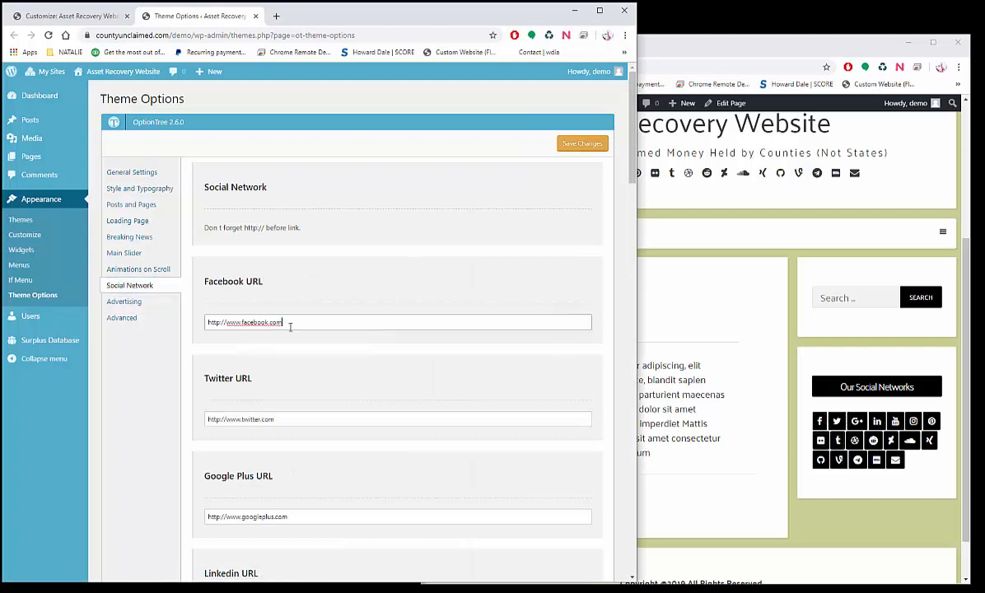
scroll("down", 3)
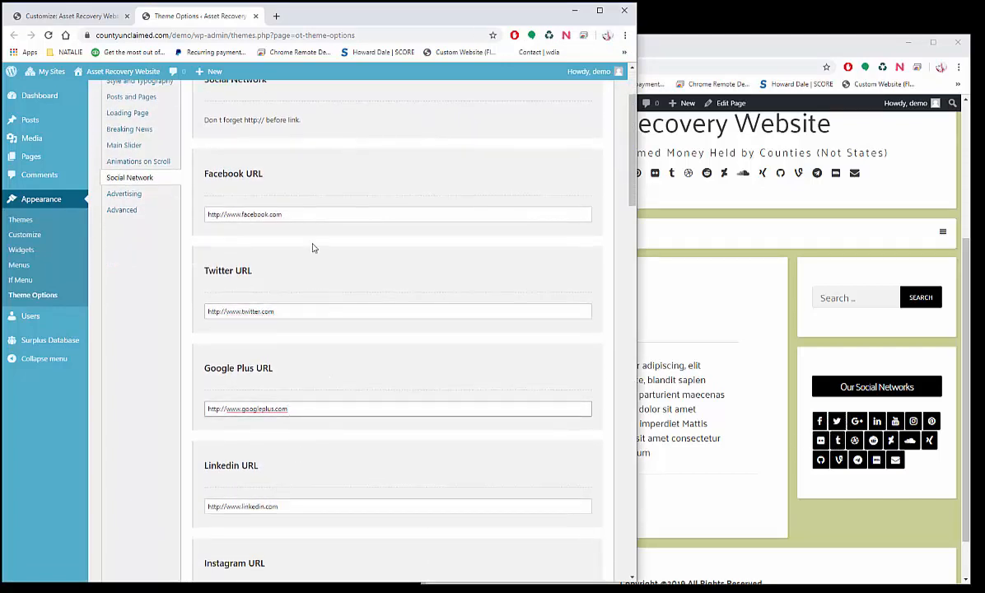
left_click(398, 214)
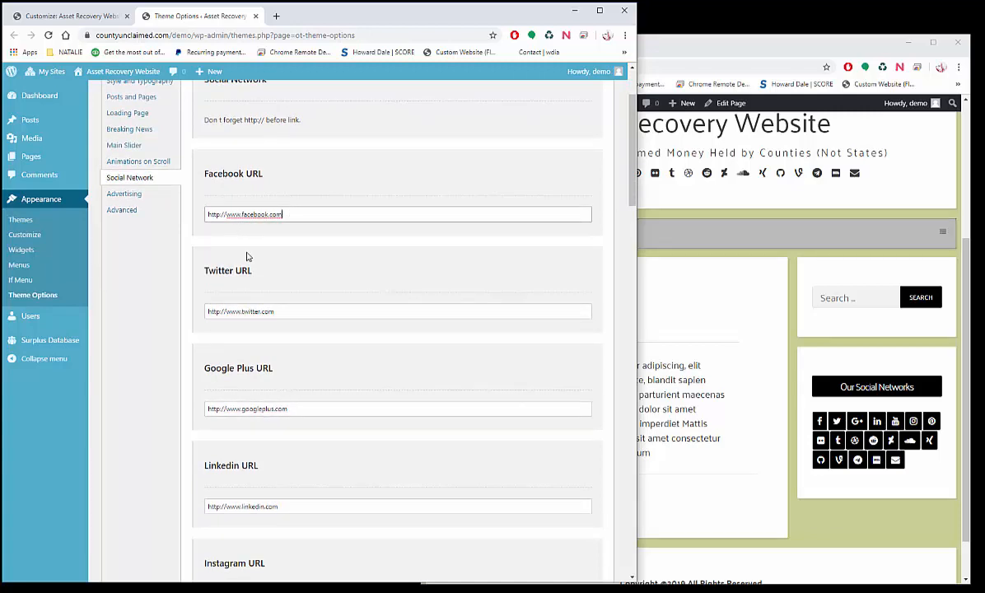
triple_click(398, 312)
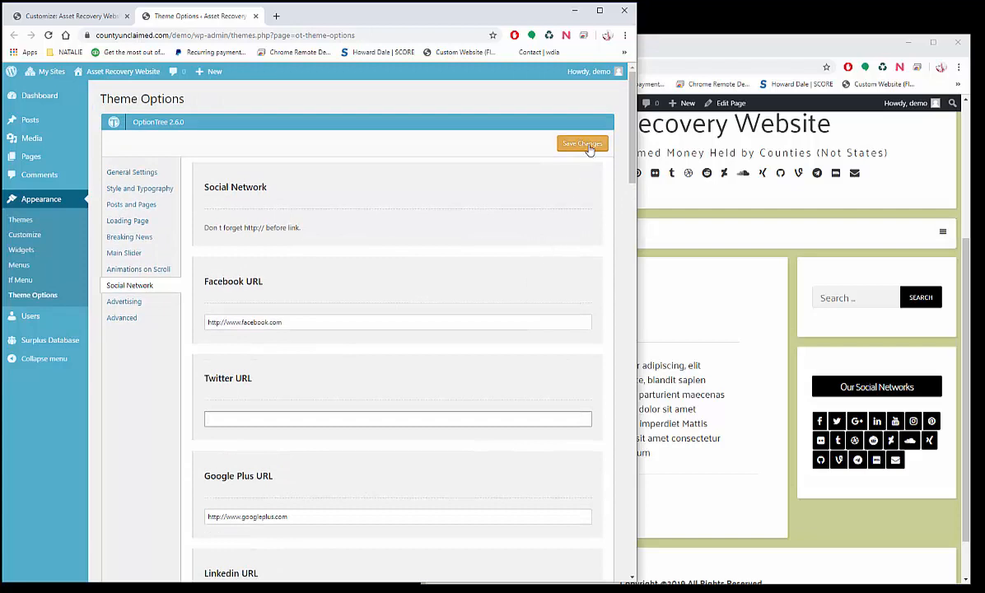
left_click(582, 143)
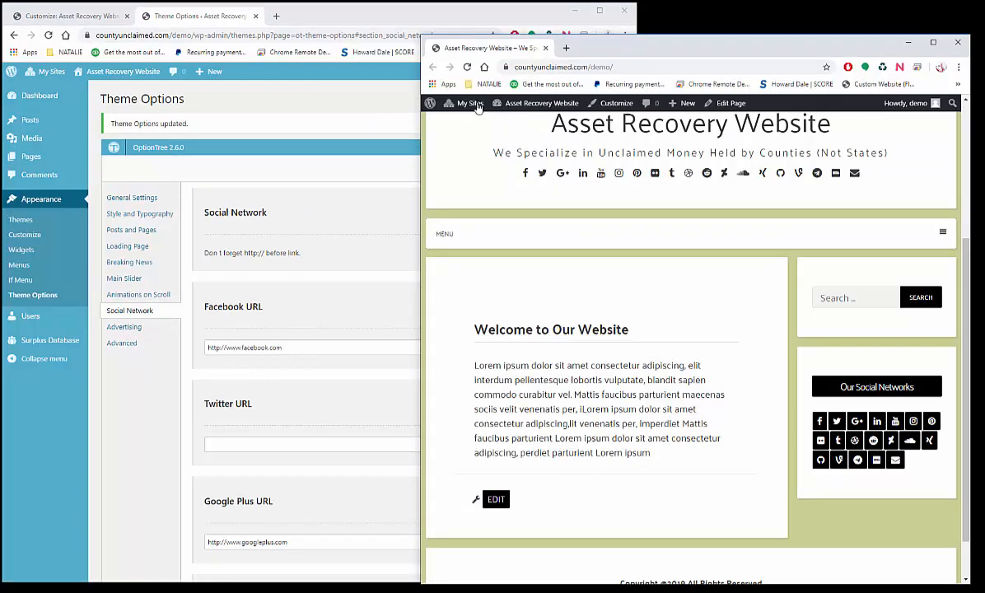
- Reload the live site to confirm Twitter is gone, then return to General Settings
left_click(467, 67)
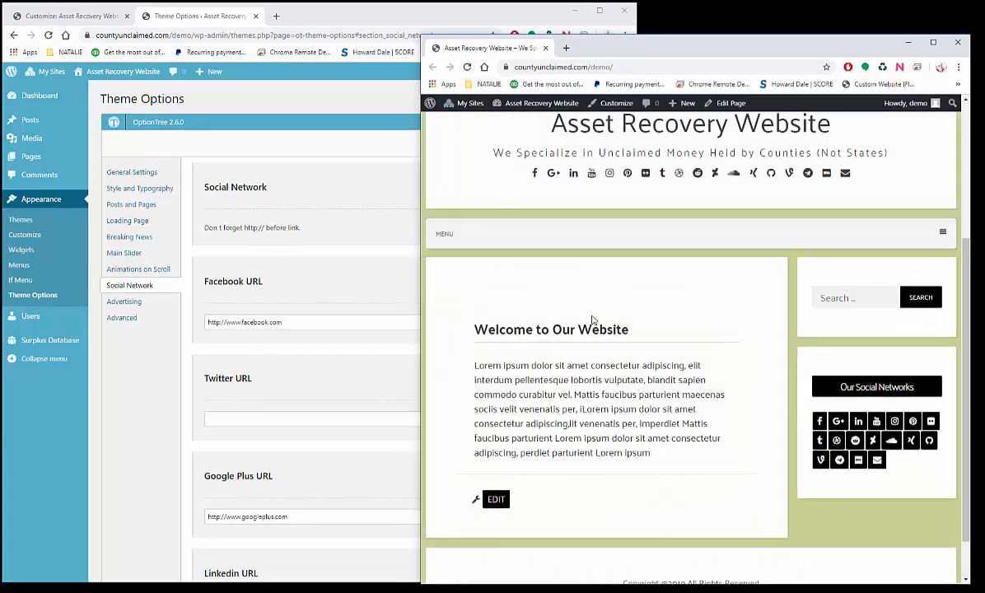
mouse_move(553, 173)
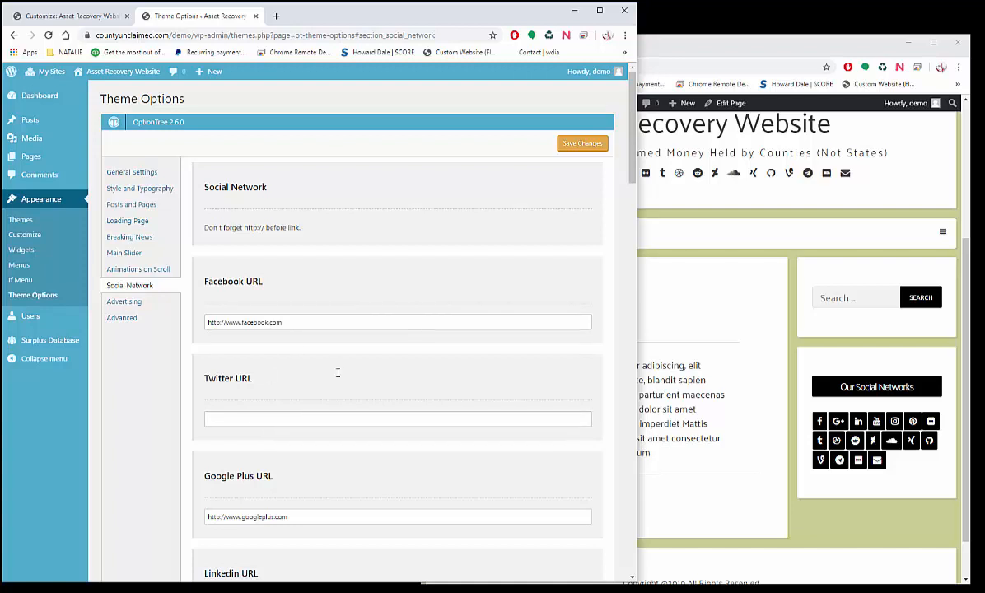
mouse_move(337, 372)
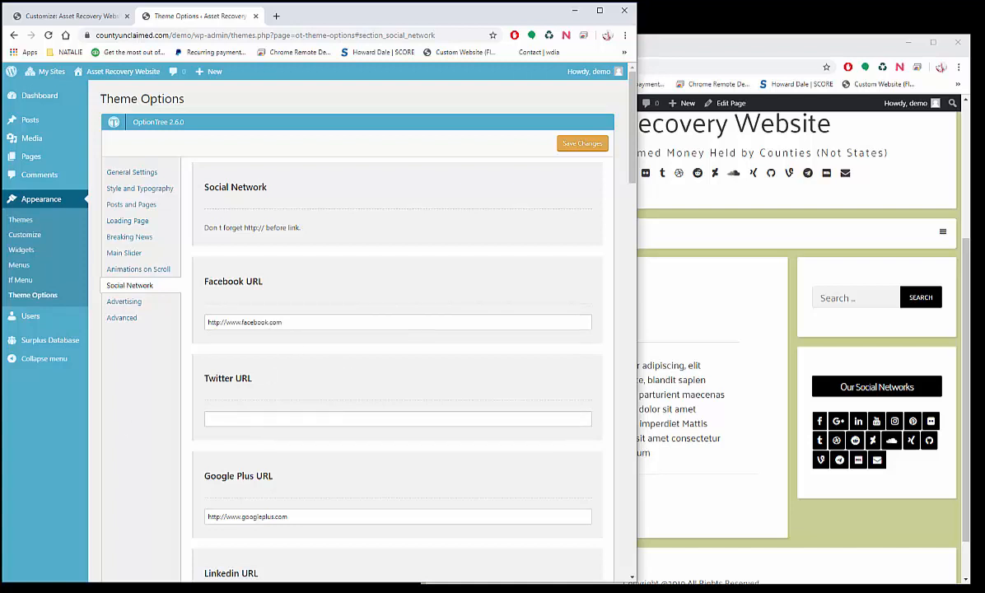
left_click(132, 172)
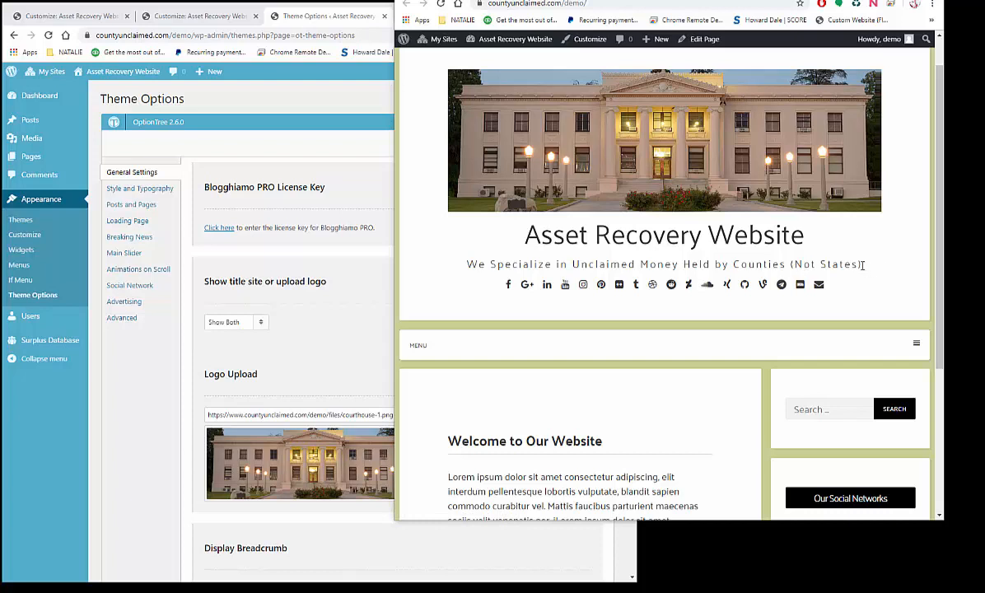
mouse_move(684, 234)
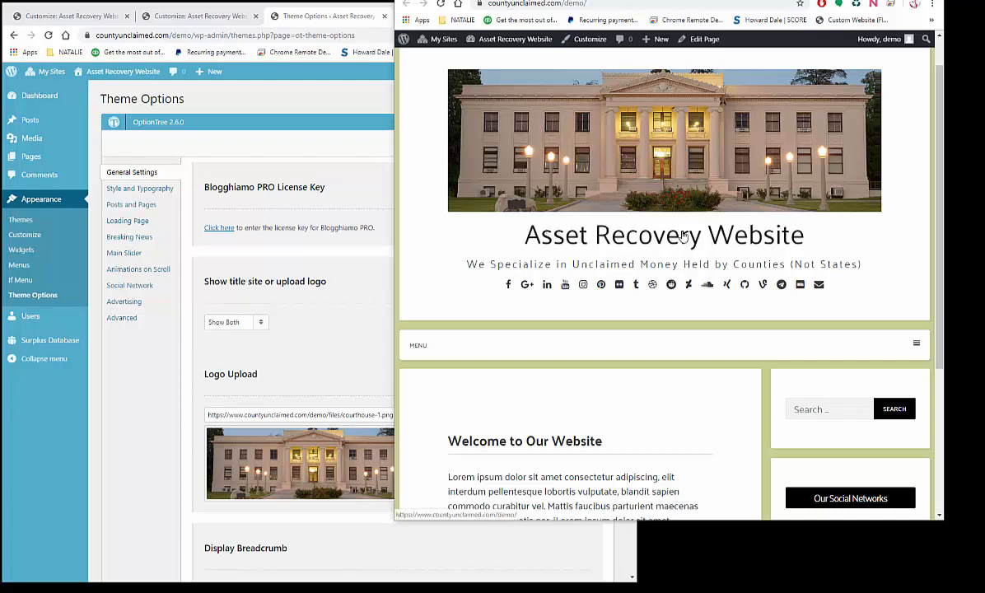